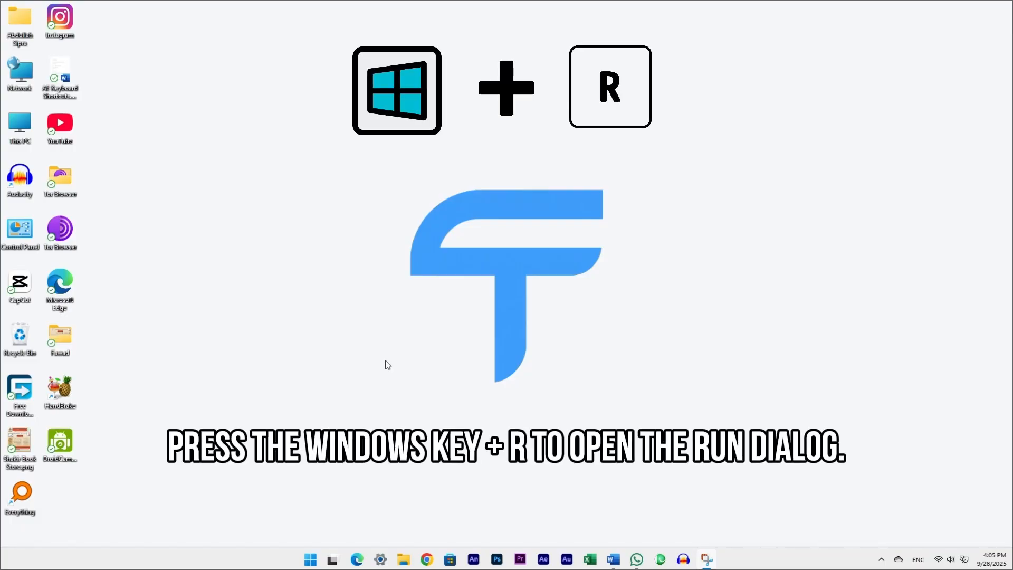
Run %temp% to open the user Temp folder in File Explorer, listing 382 items.
key("Win+r")
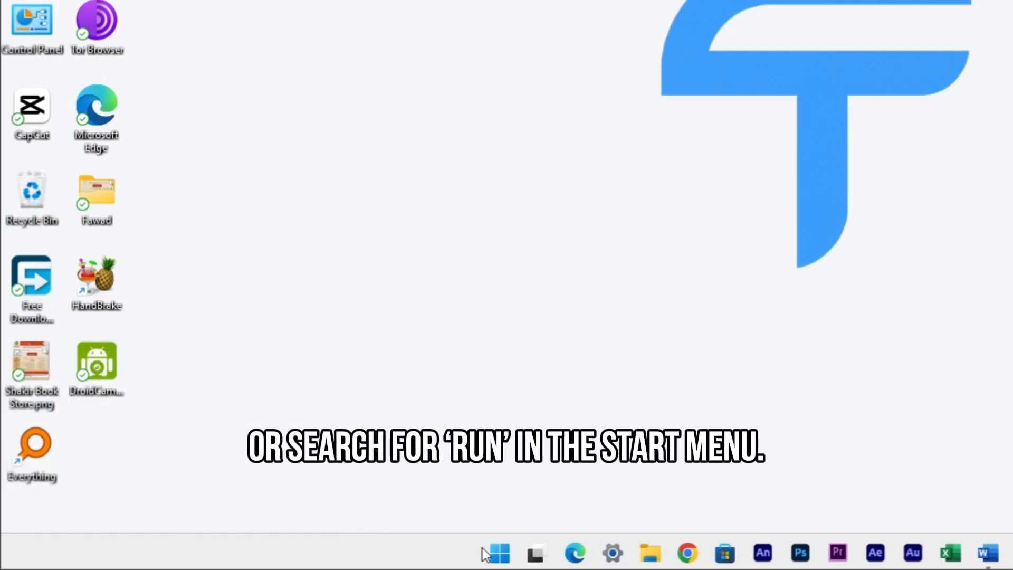
left_click(499, 551)
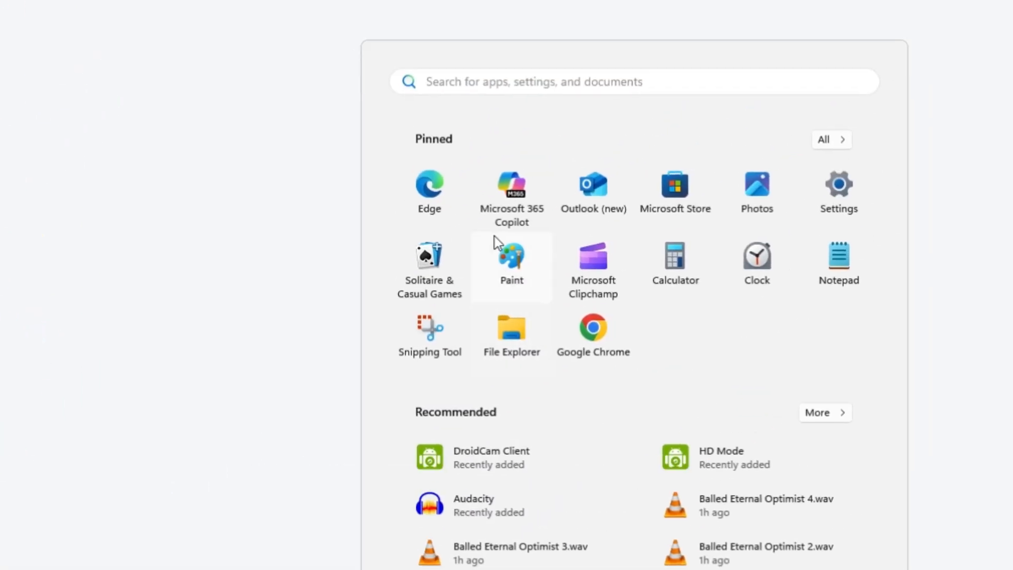
type("run")
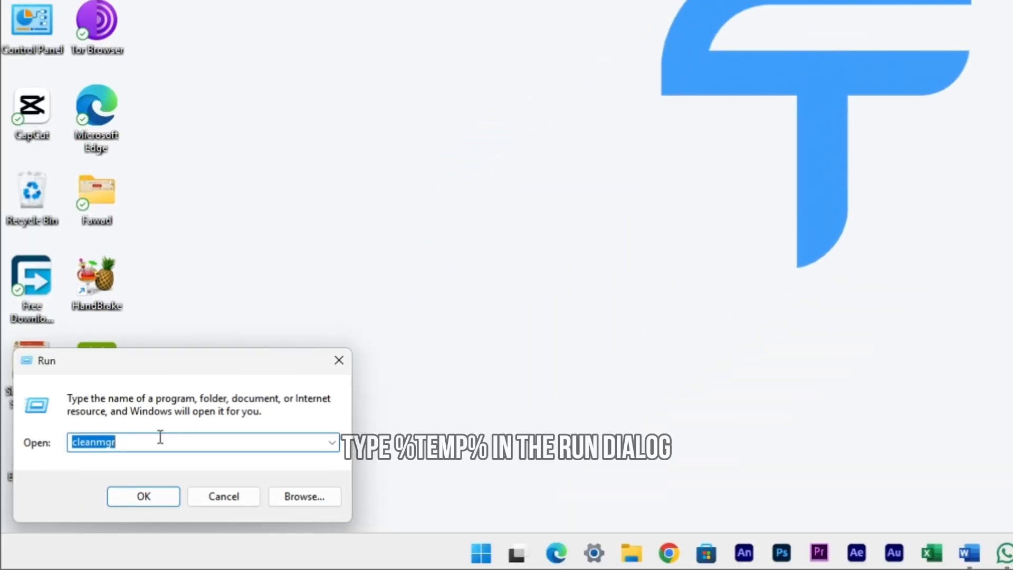
type("%temp%")
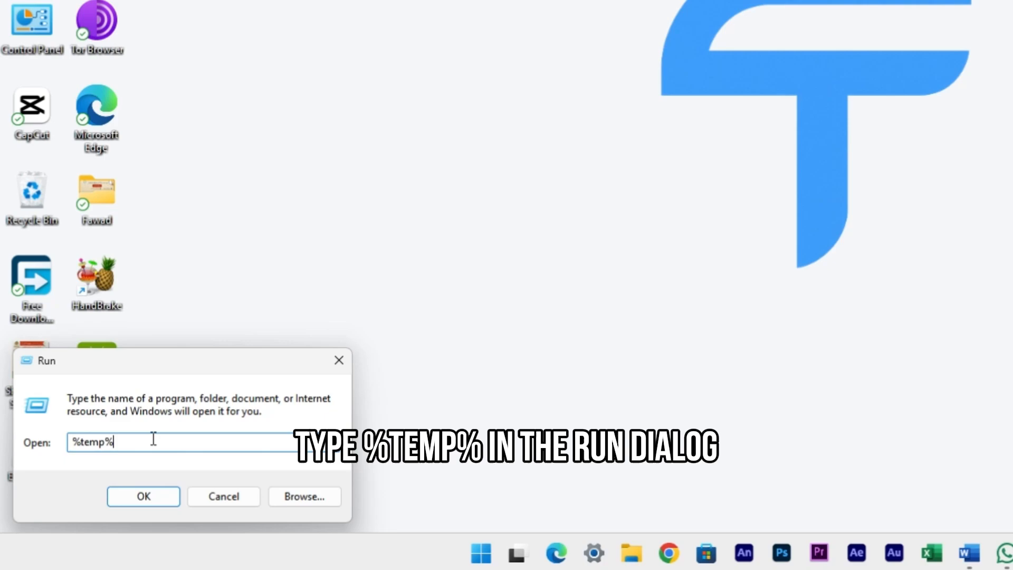
key("Enter")
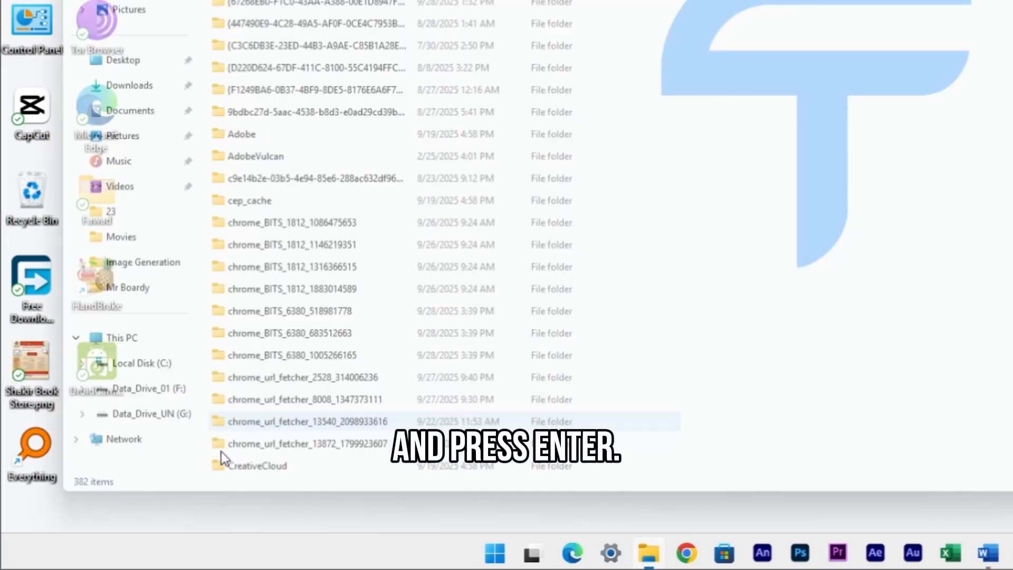
Delete all user Temp folder items, skipping four in-use ones, and close Explorer.
key("Enter")
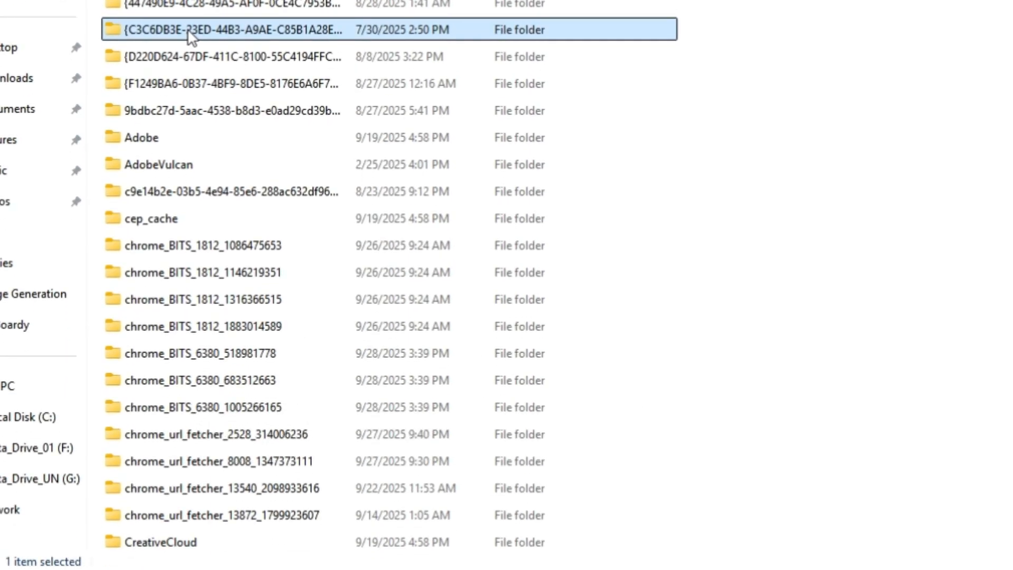
key("Ctrl+a")
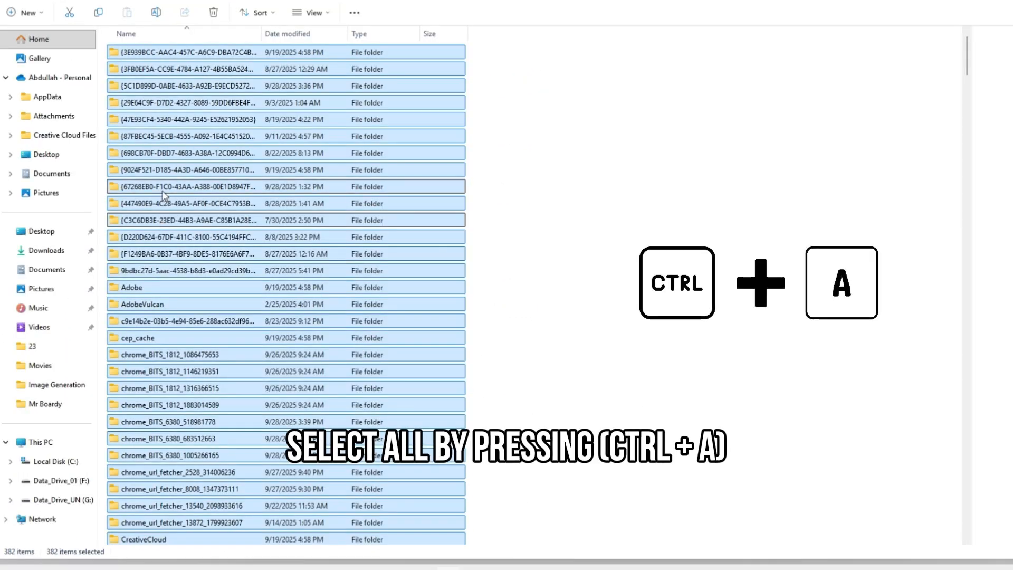
right_click(166, 194)
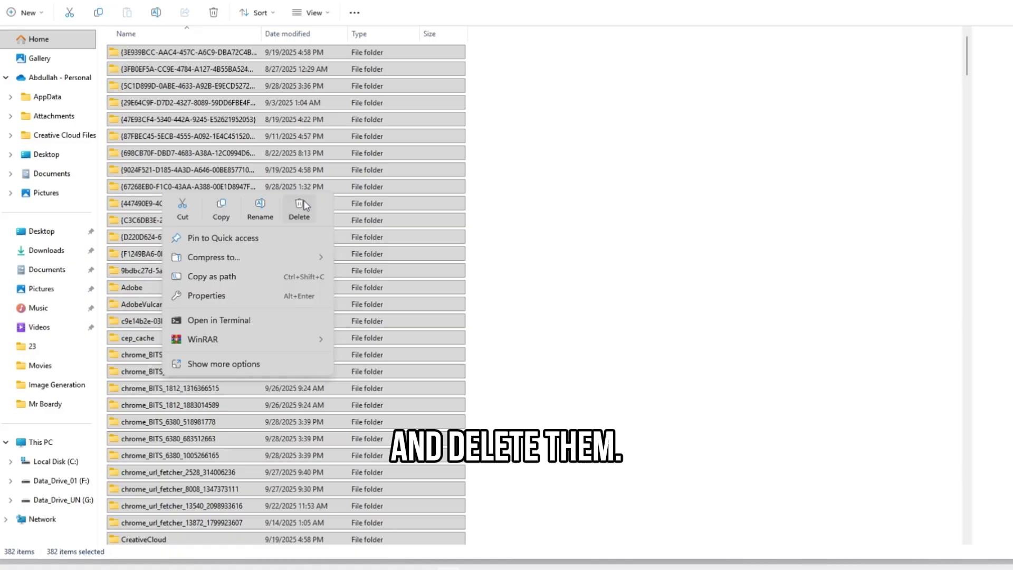
left_click(299, 204)
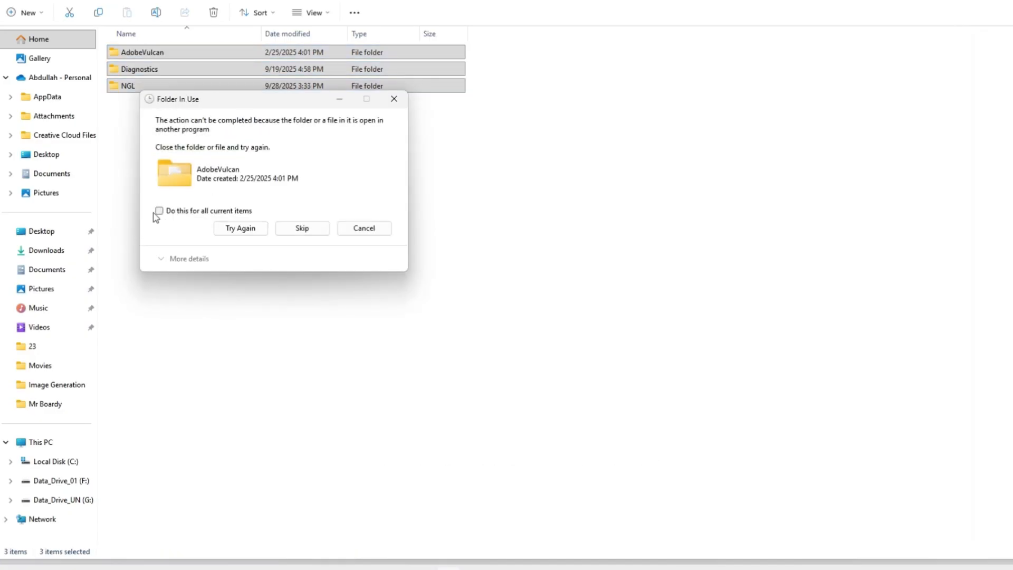
left_click(301, 227)
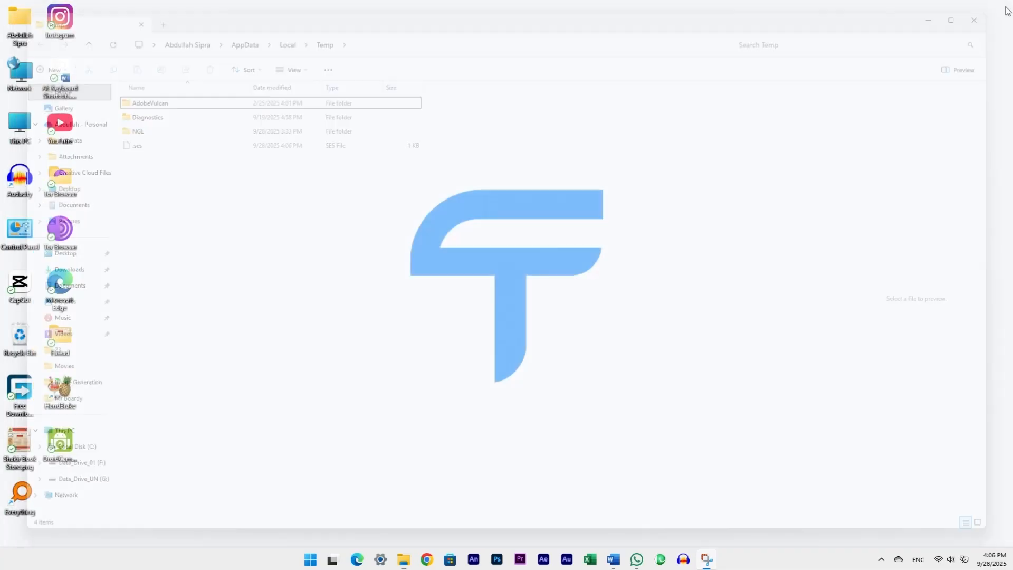
left_click(972, 20)
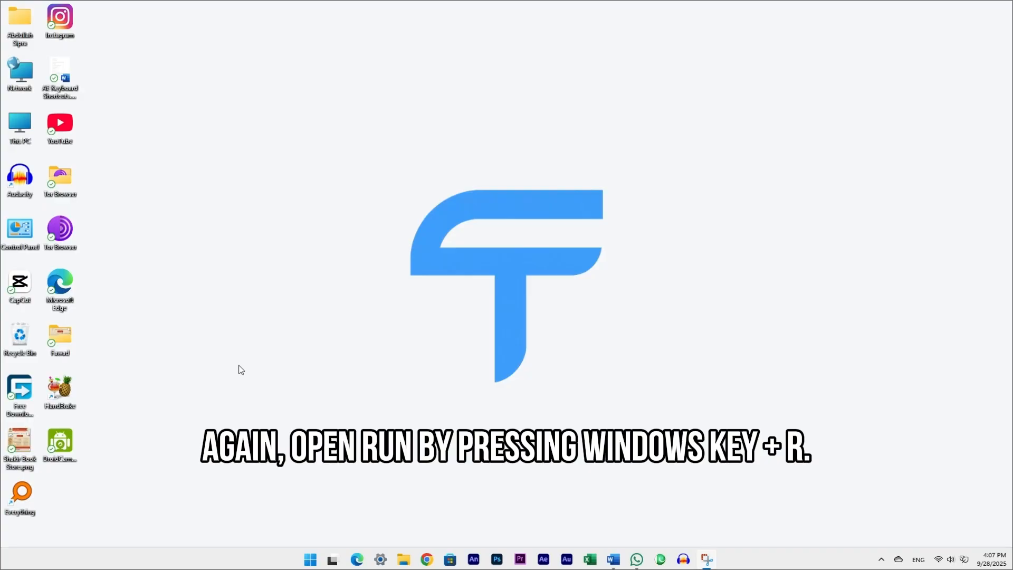
Run 'temp' to open the system Temp folder listing 87 log files.
key("Win+r")
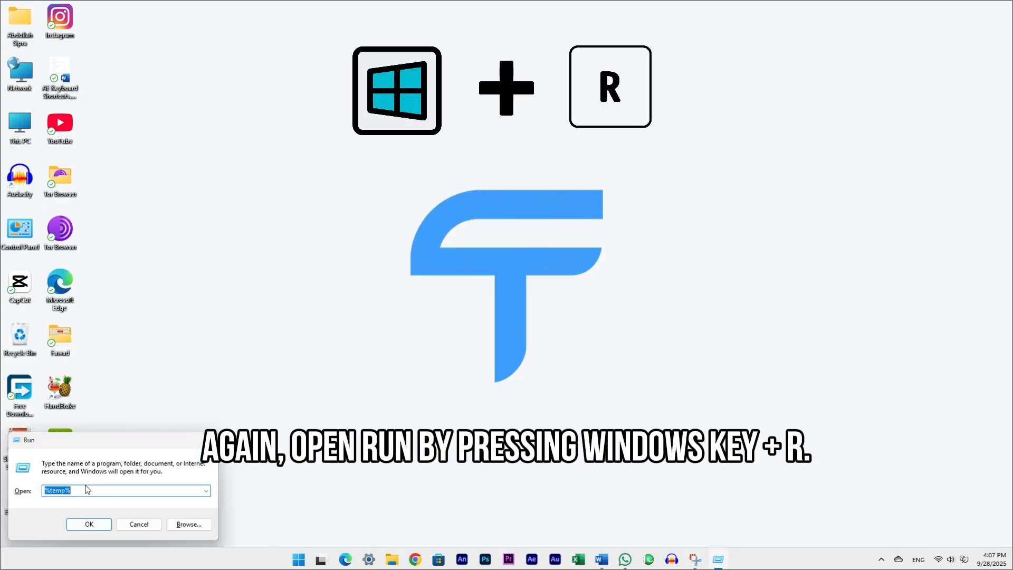
type("temp")
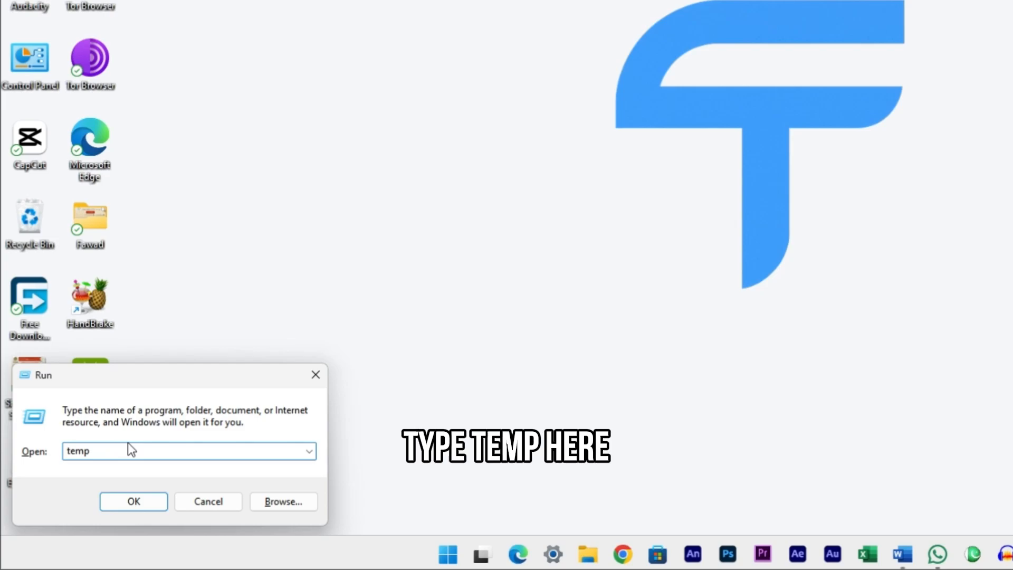
left_click(133, 501)
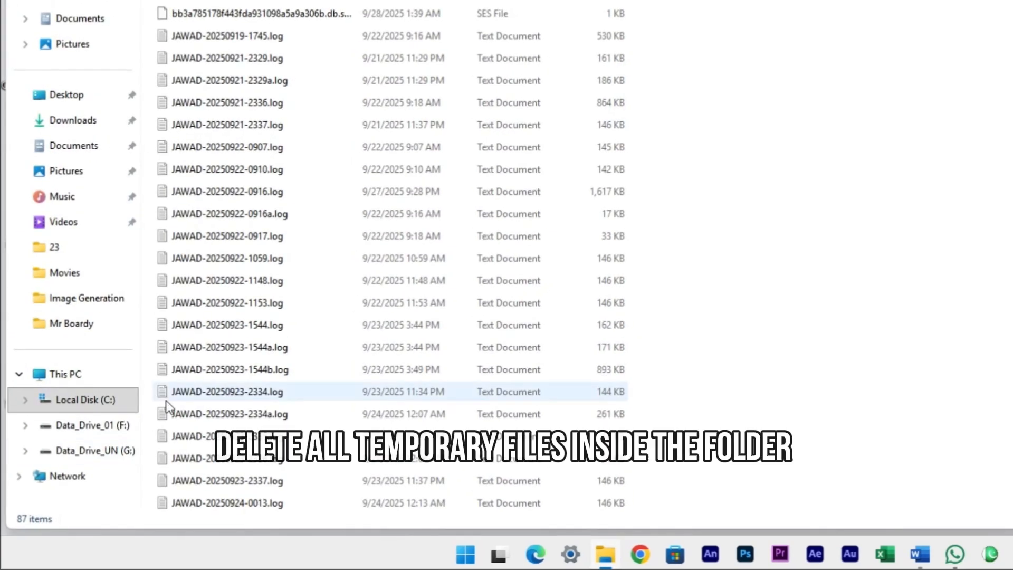
Delete the system Temp log files, skipping the one log file in use.
right_click(226, 391)
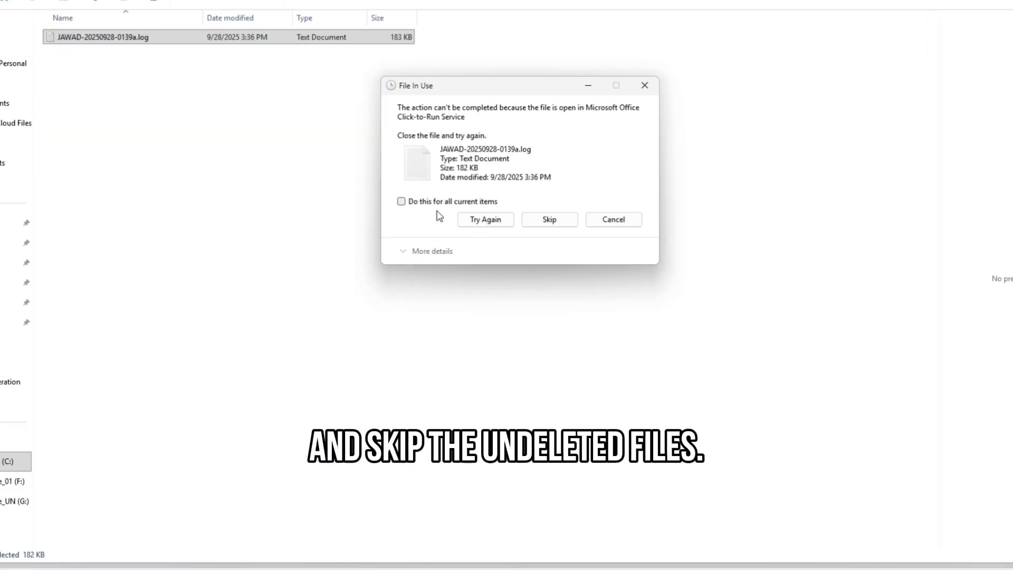
left_click(549, 220)
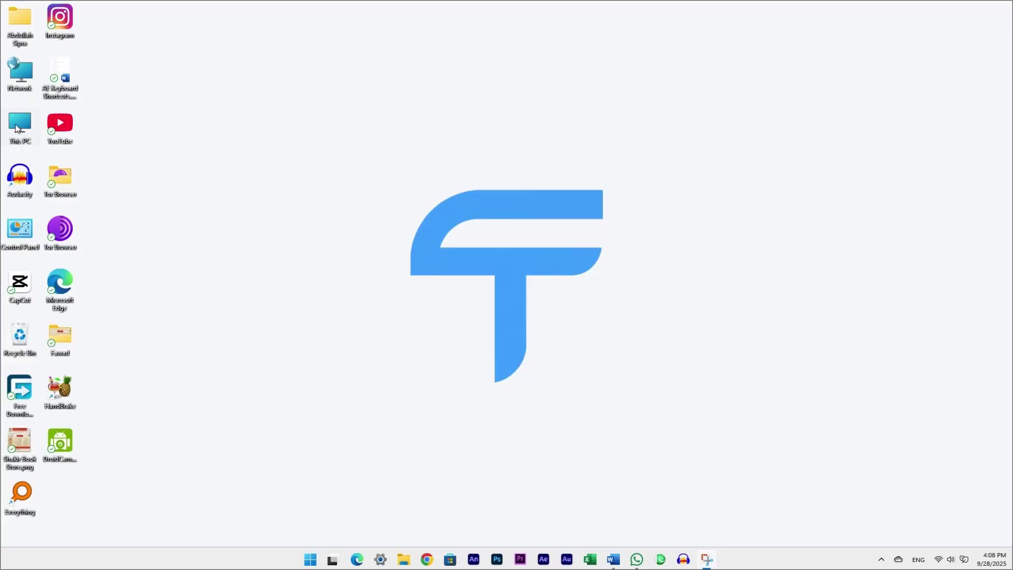
Find and open C:\Prefetch, grant access, and delete its files except one in use.
double_click(20, 124)
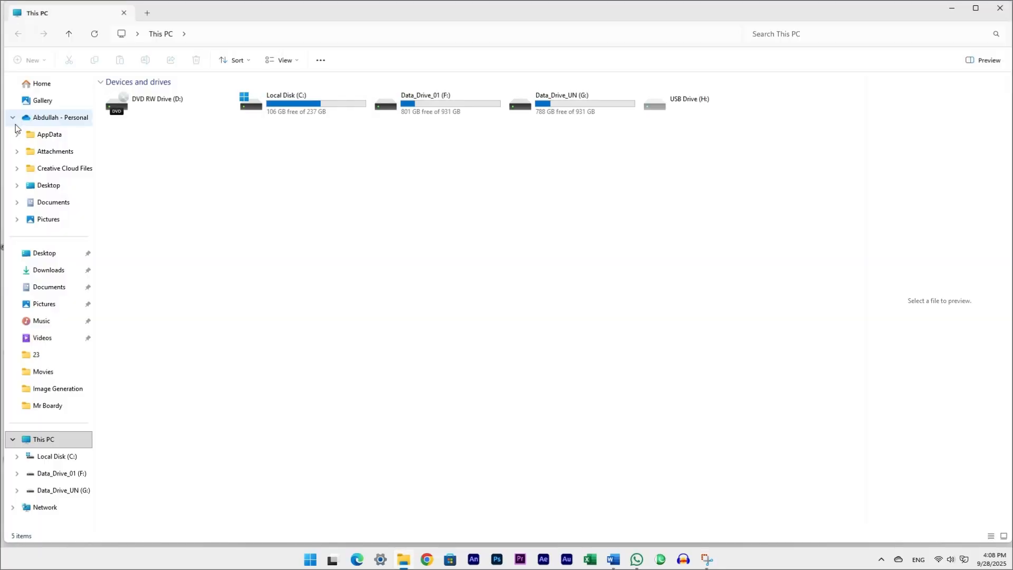
left_click(301, 102)
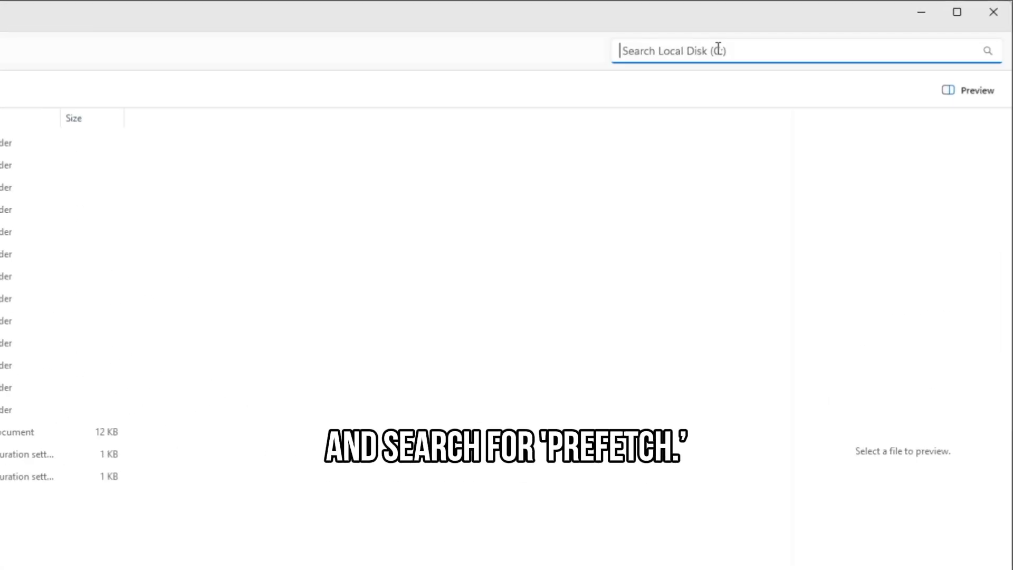
type("prefetch")
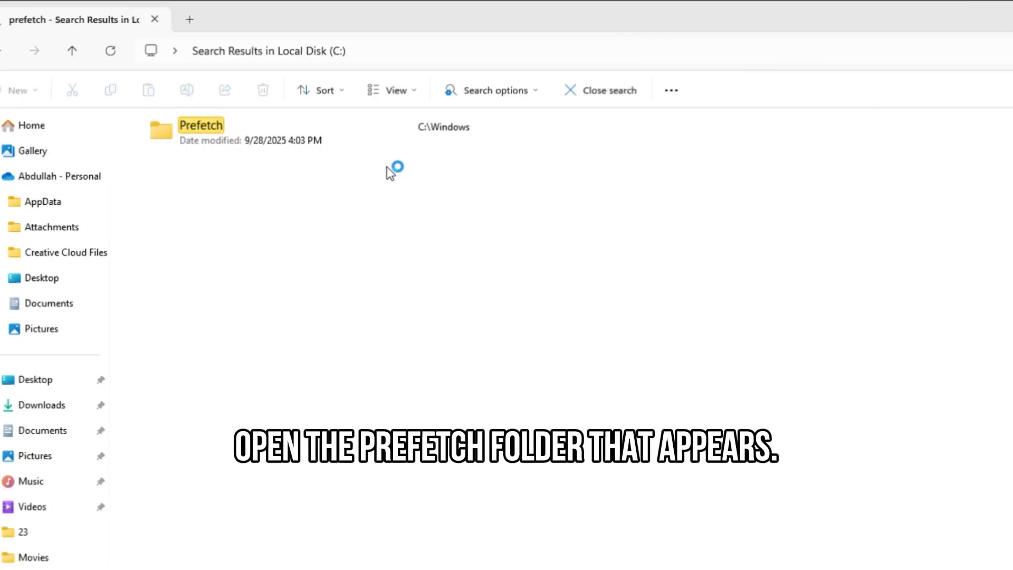
double_click(201, 126)
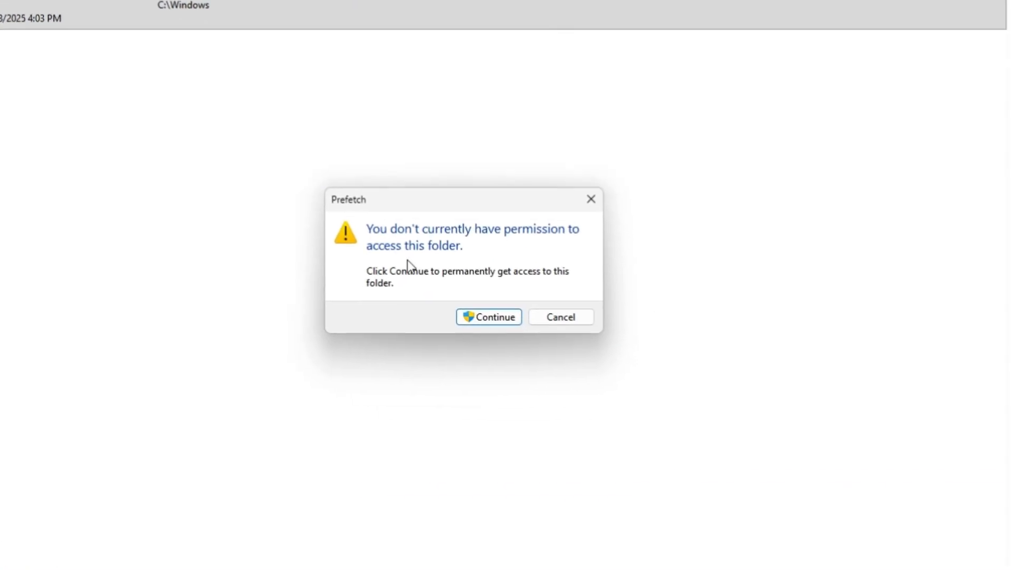
left_click(488, 317)
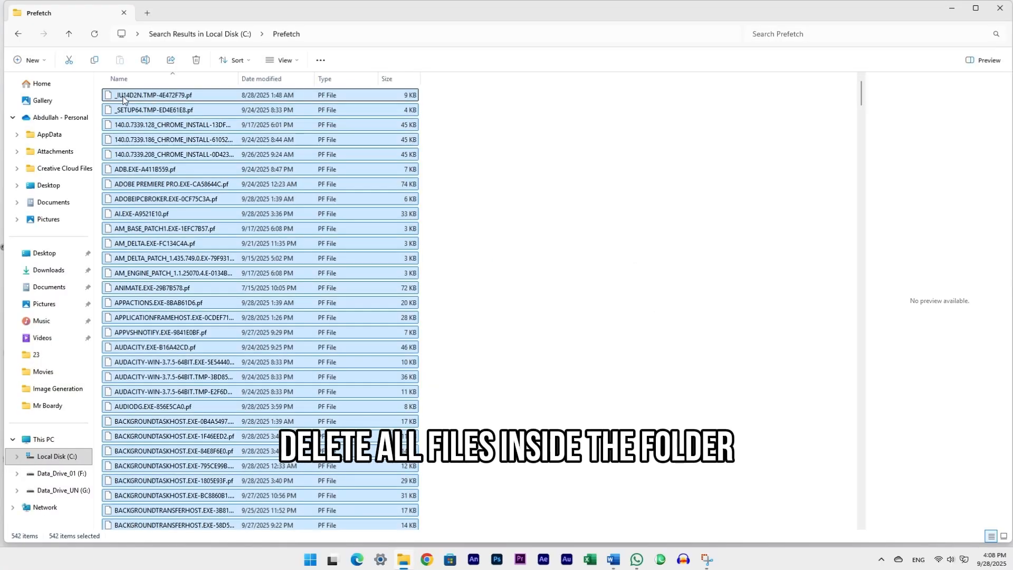
key("Delete")
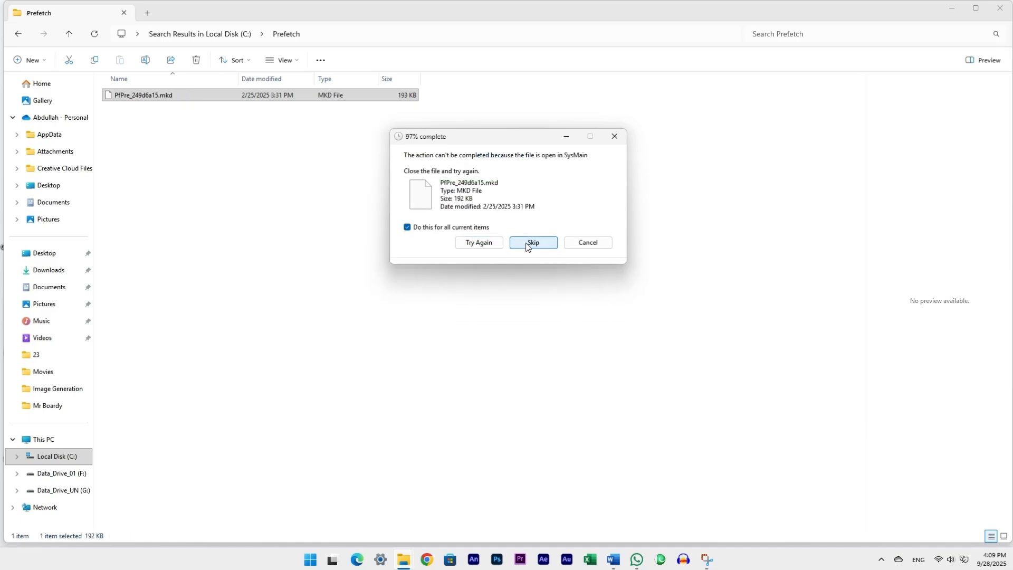
left_click(533, 243)
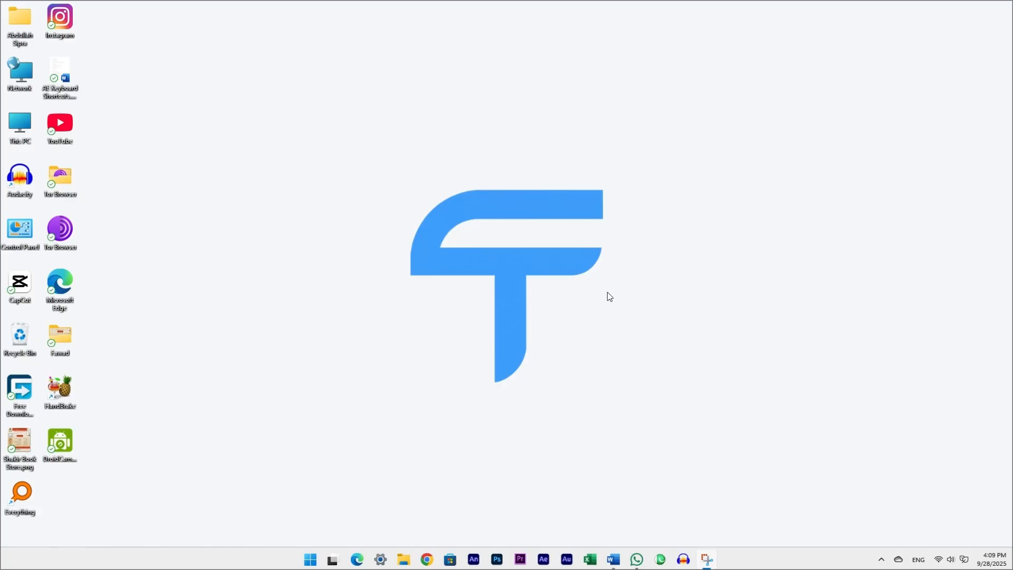
left_click(309, 558)
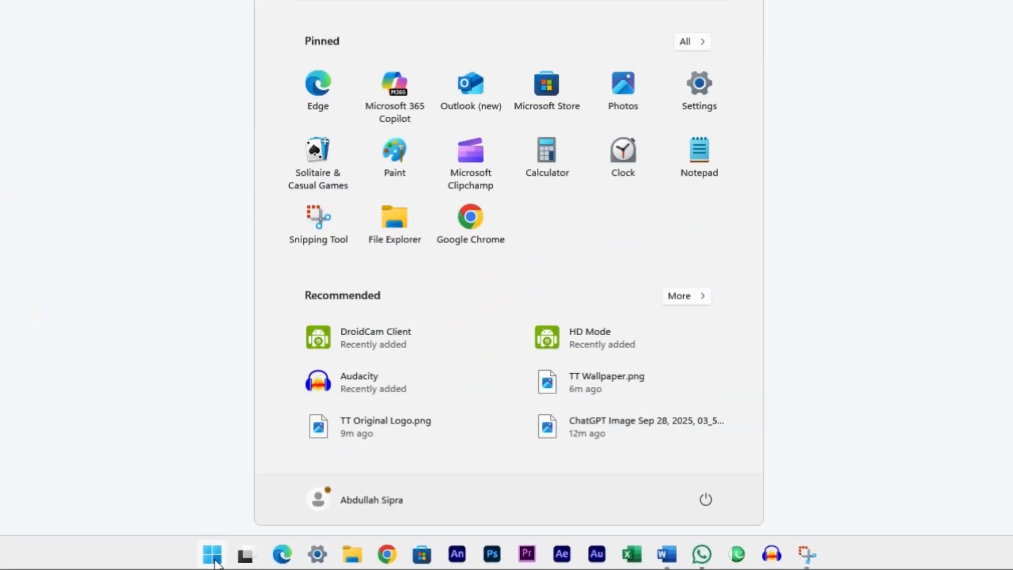
type("cmd")
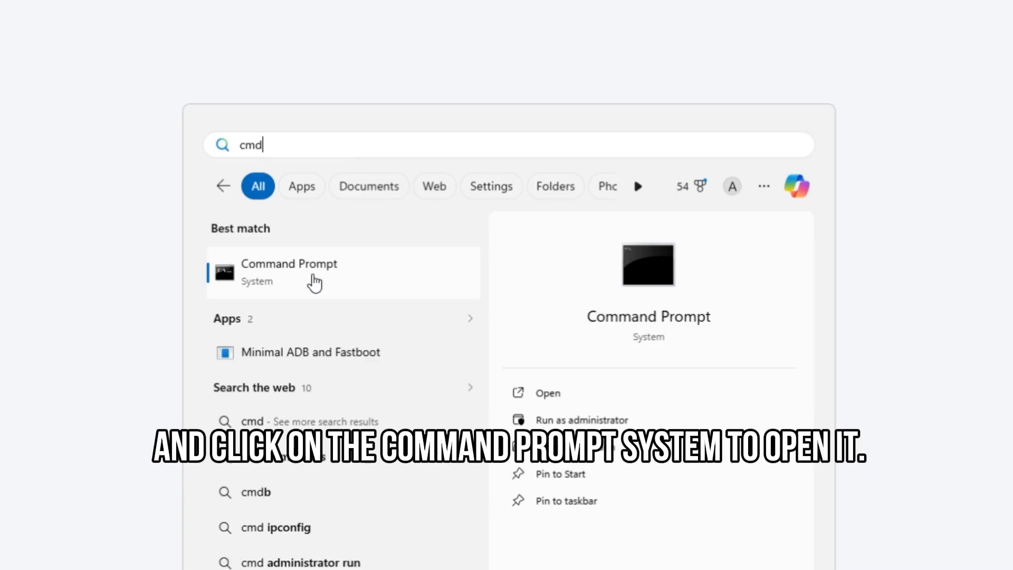
left_click(289, 272)
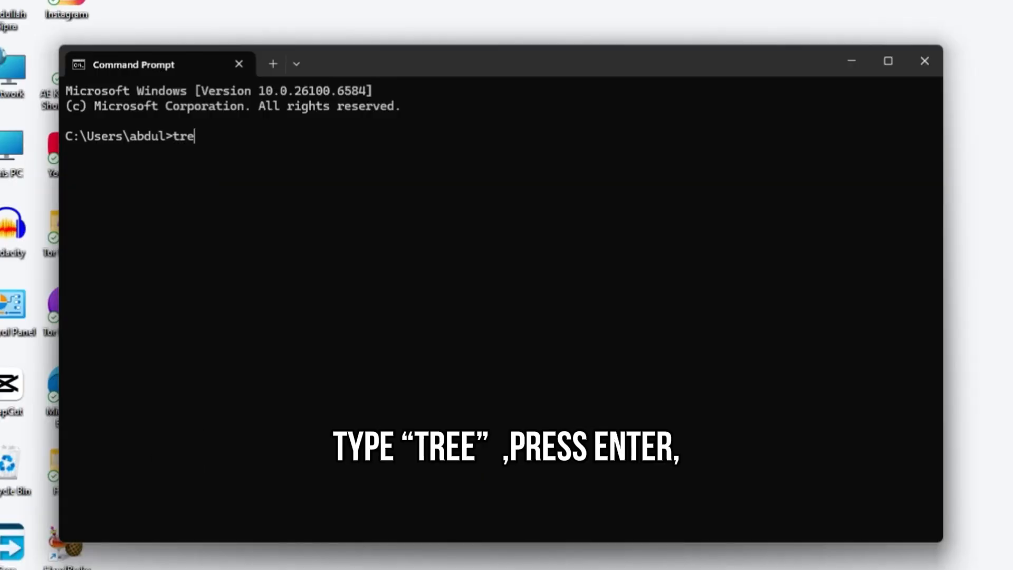
key("Enter")
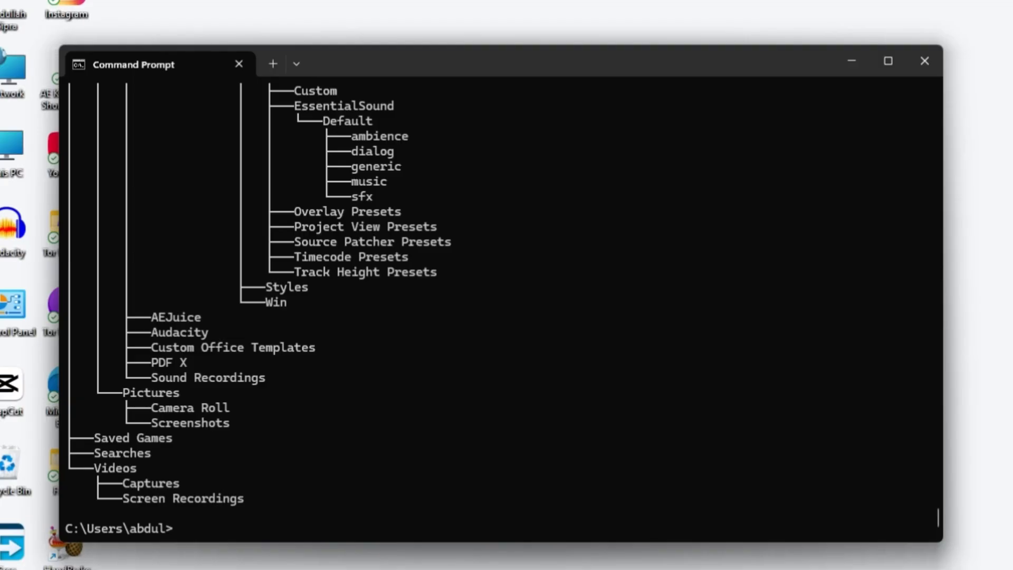
mouse_move(278, 474)
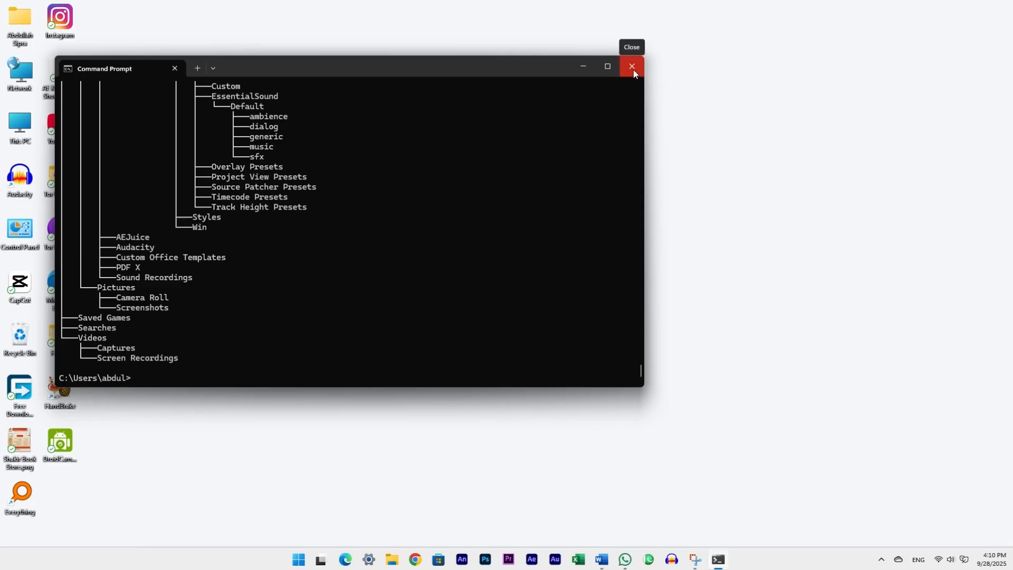
left_click(631, 66)
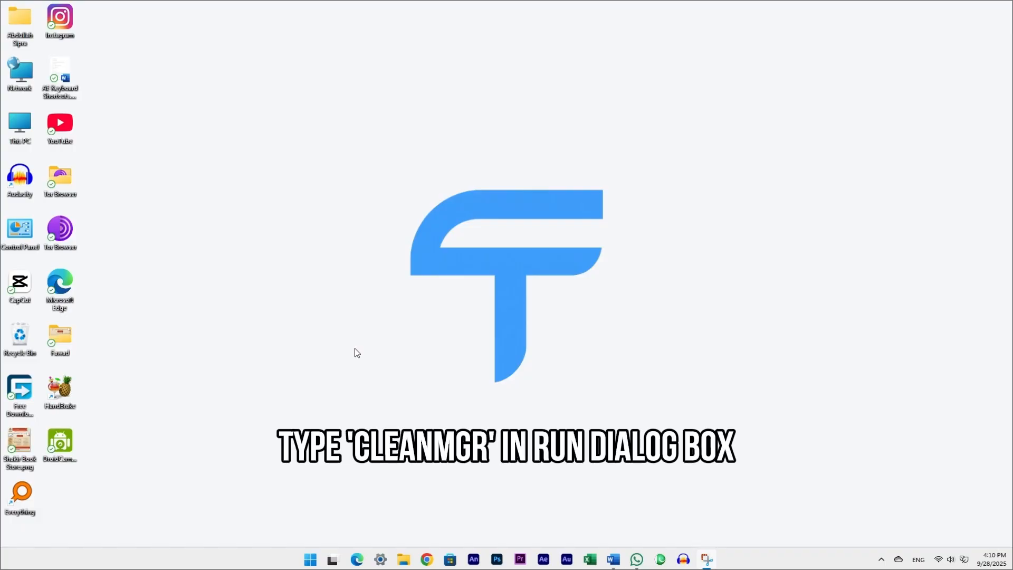
type("cleanmgr")
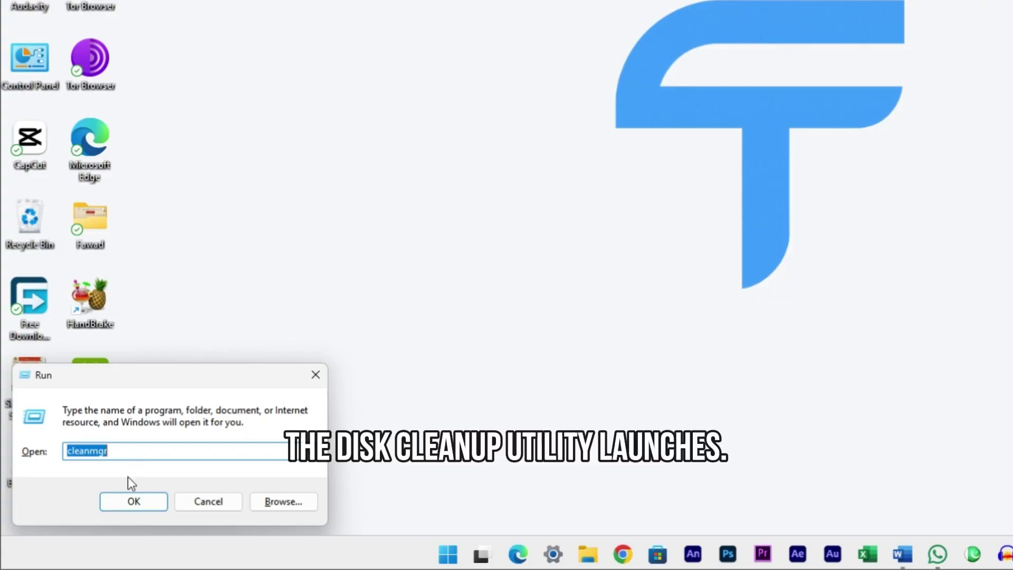
Launch Disk Cleanup on drive C:, showing up to 577 MB of deletable files.
left_click(133, 502)
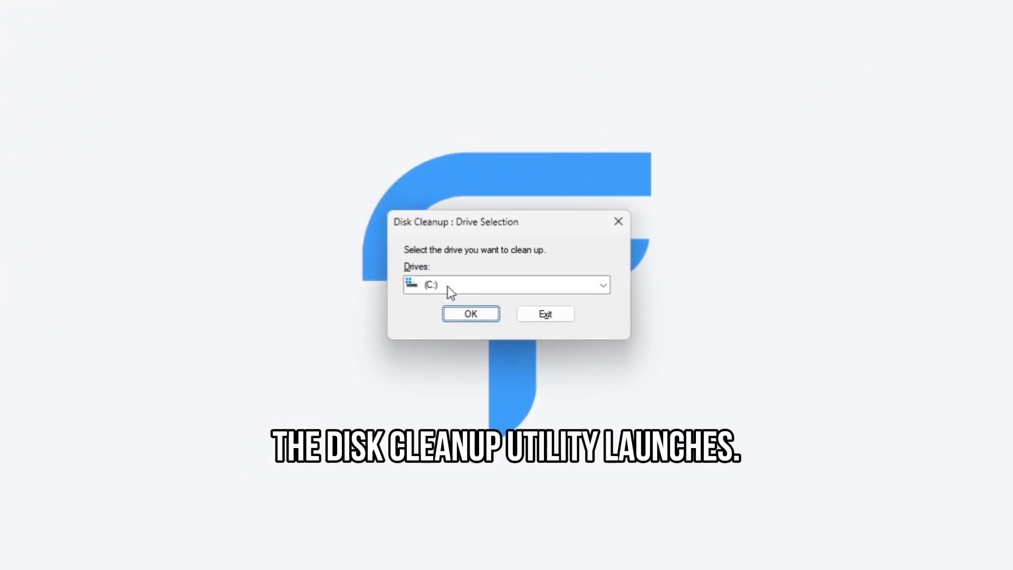
left_click(503, 285)
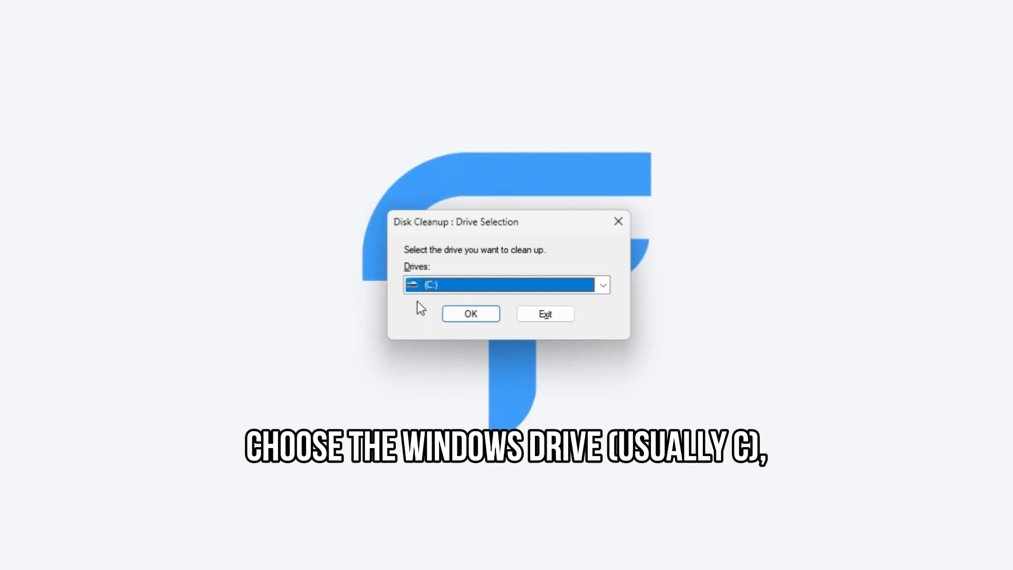
left_click(470, 314)
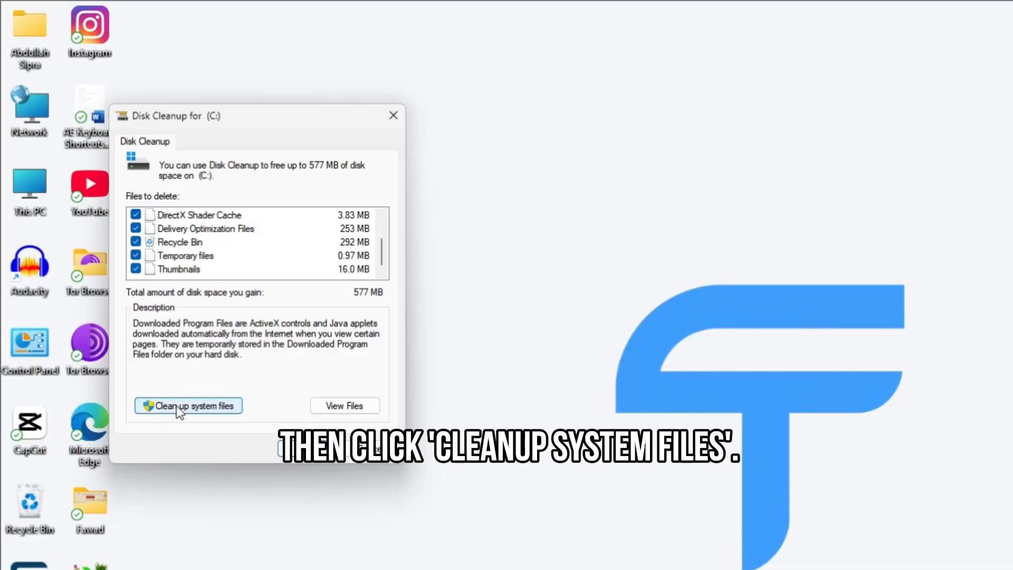
Rescan drive C: including system files and permanently delete the checked files.
left_click(188, 406)
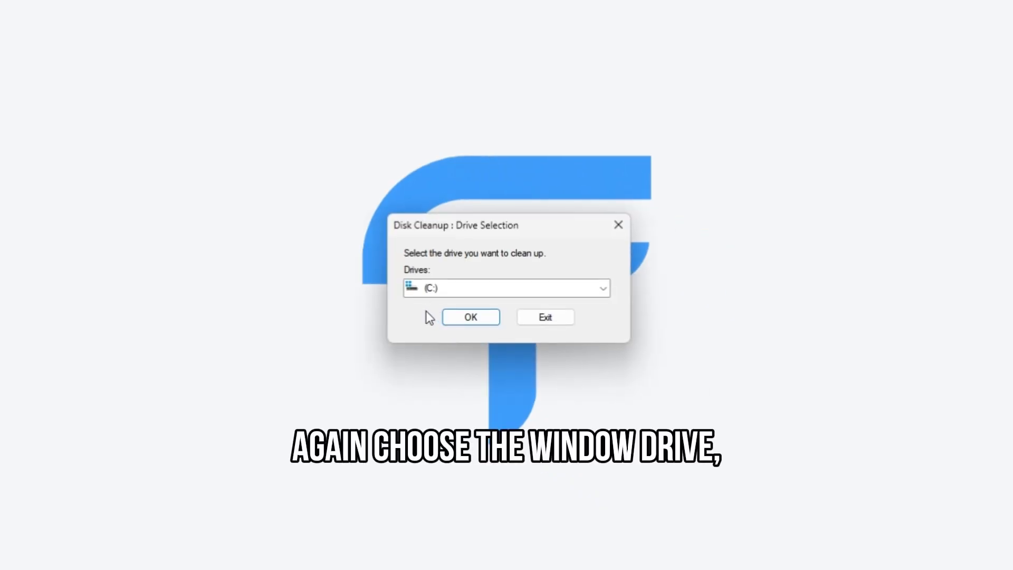
left_click(470, 317)
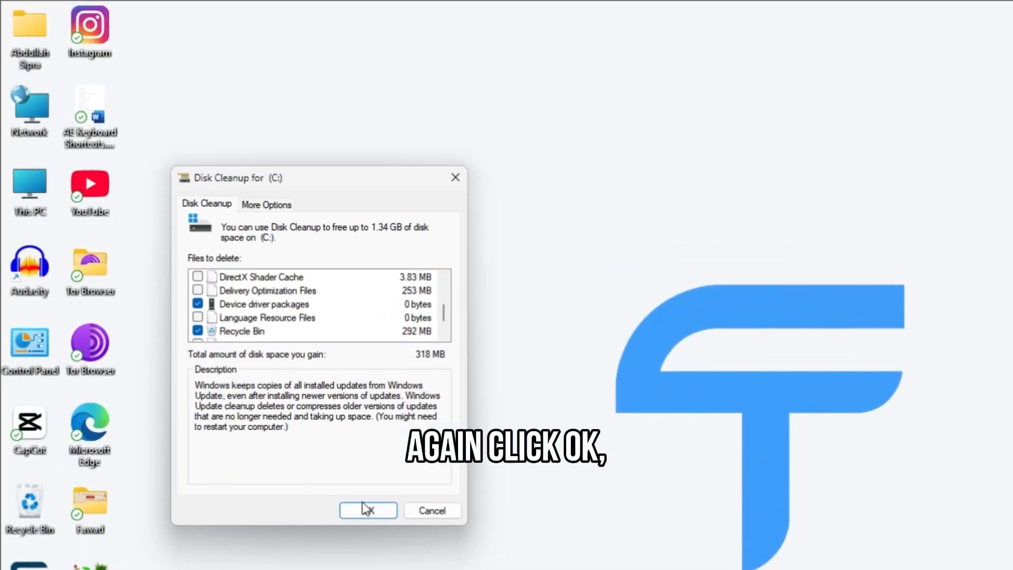
left_click(368, 510)
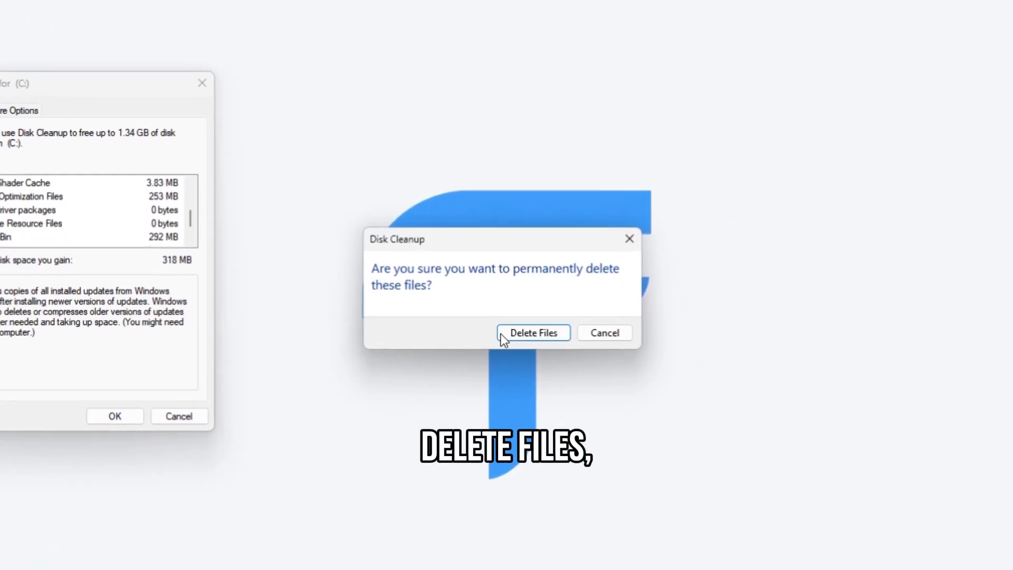
left_click(533, 333)
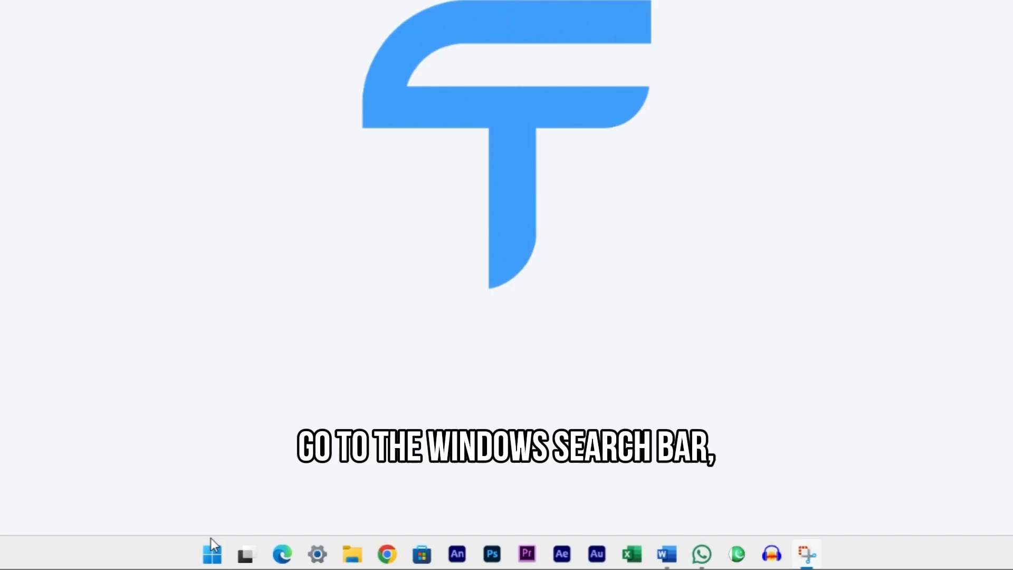
Search Start for 'control panel' and open Control Panel.
left_click(207, 553)
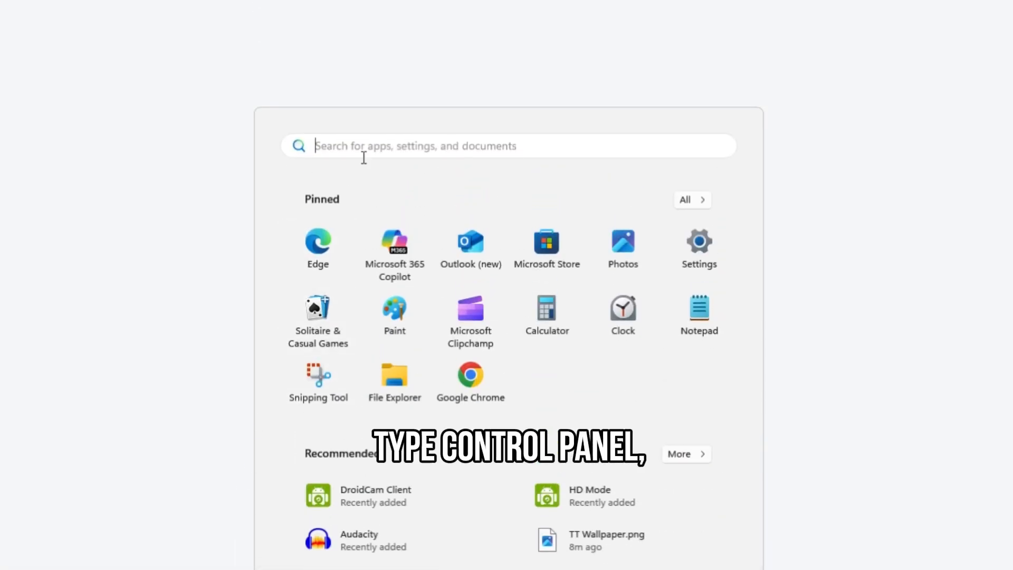
type("control panel")
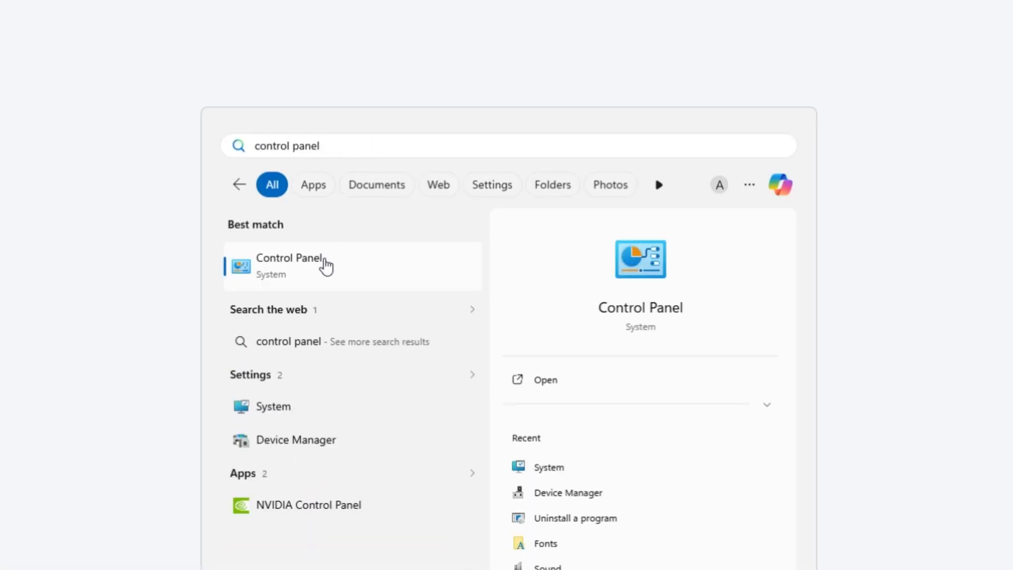
left_click(288, 258)
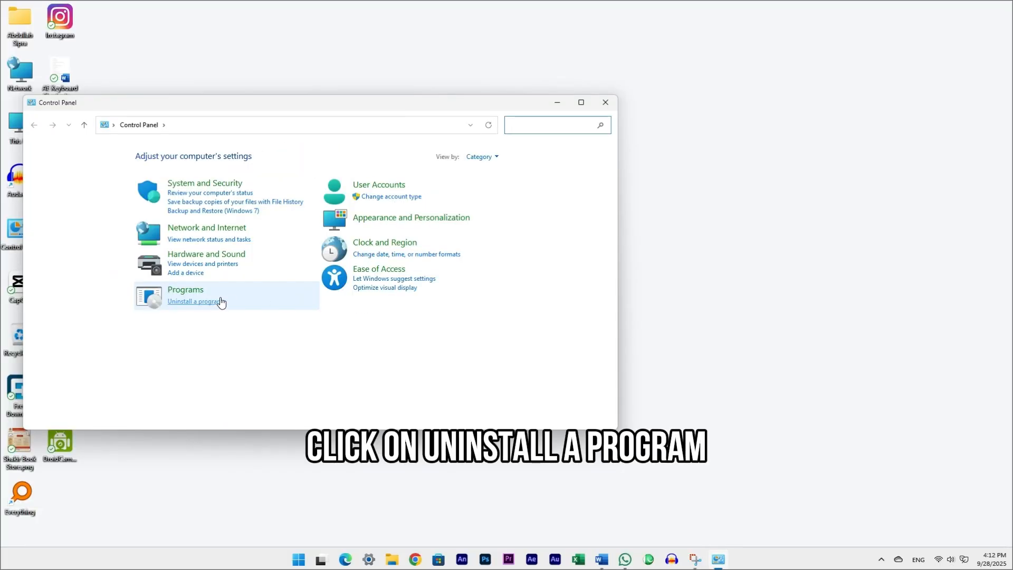
Open Programs and Features full screen and select Free Download Manager for removal.
left_click(192, 302)
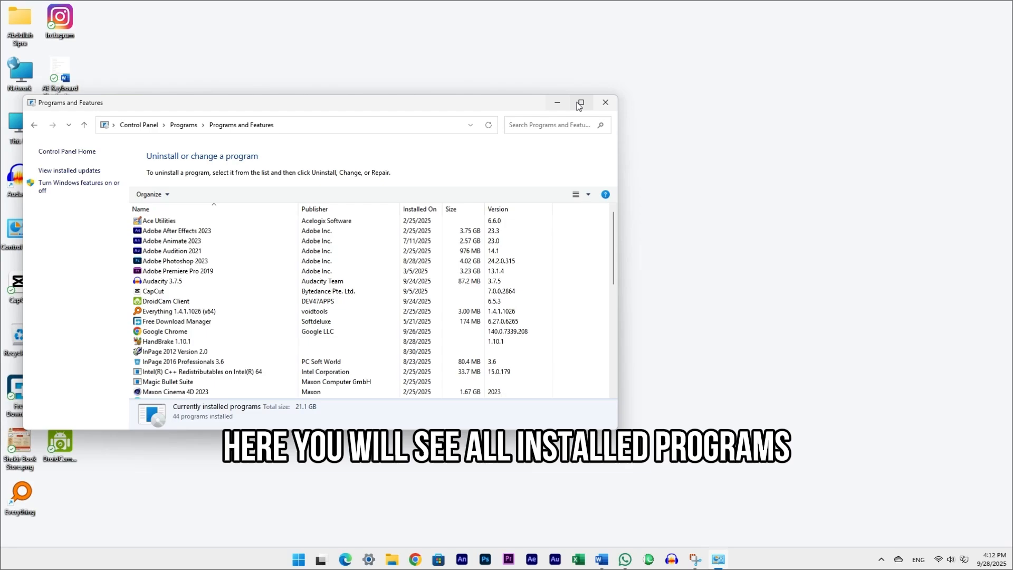
left_click(581, 102)
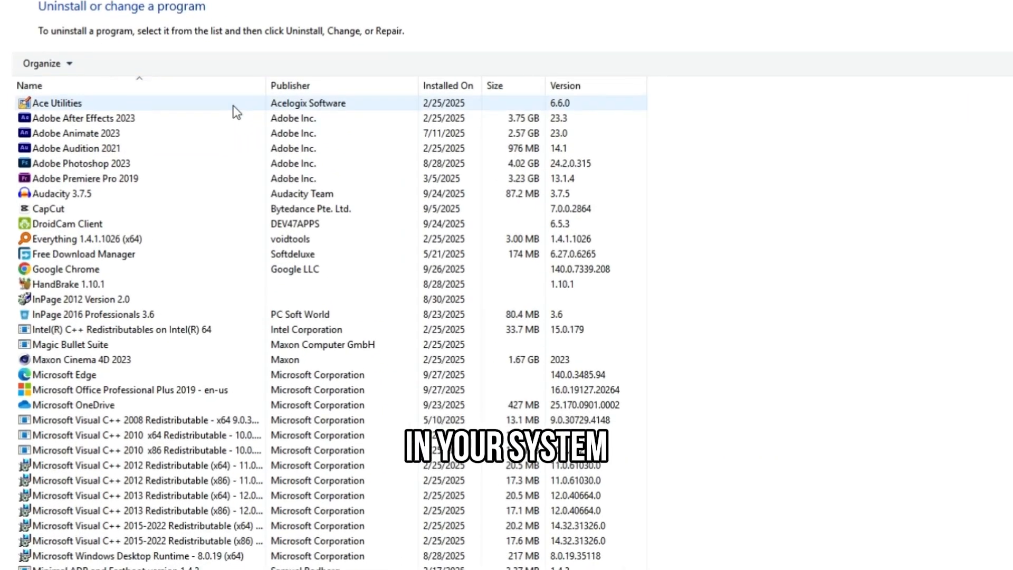
scroll("down", 3)
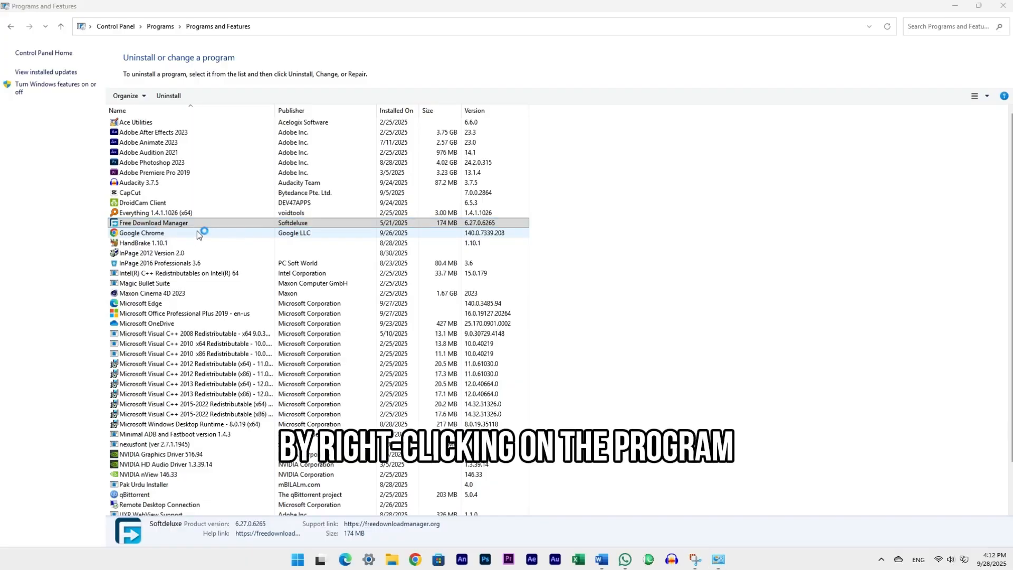
left_click(168, 95)
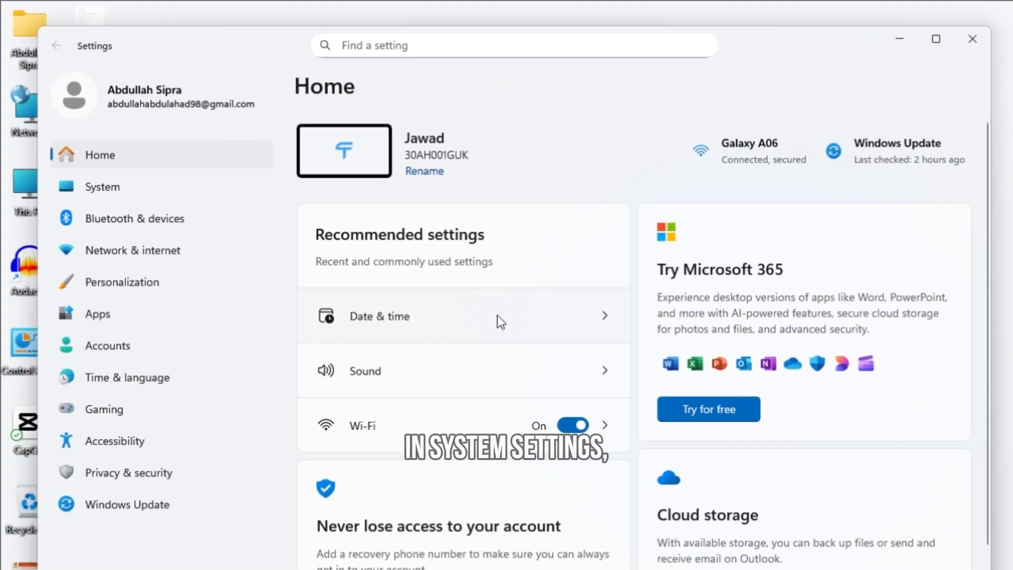
Turn off Copilot, Everything and Microsoft 365 Copilot in Startup Apps settings.
type("startu")
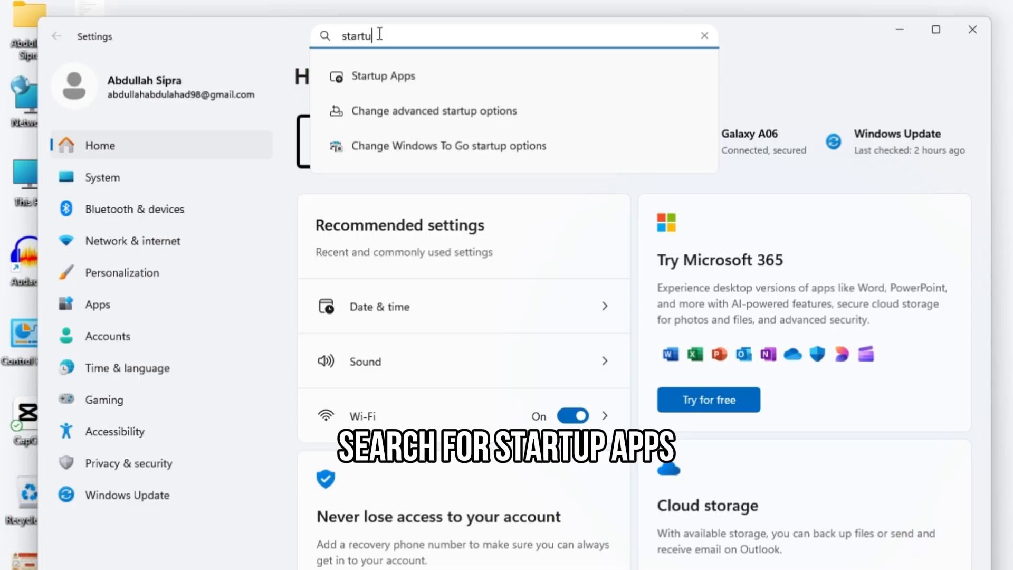
left_click(383, 76)
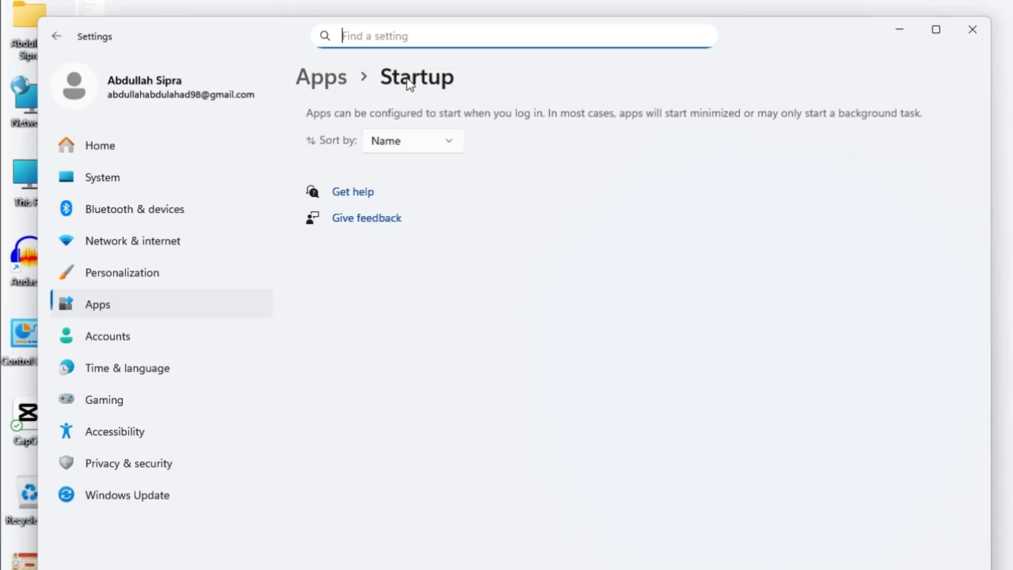
scroll("down", 3)
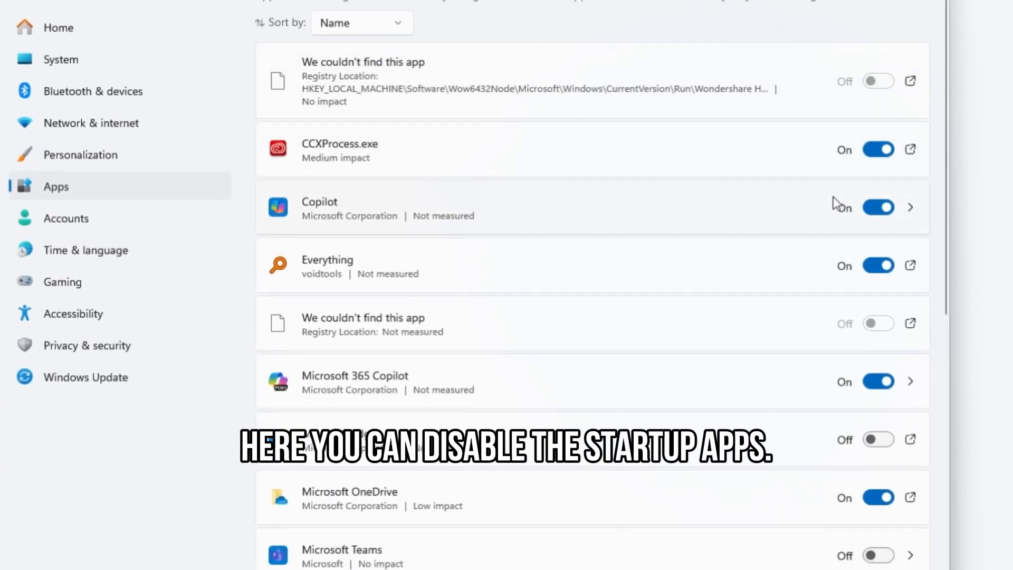
left_click(878, 208)
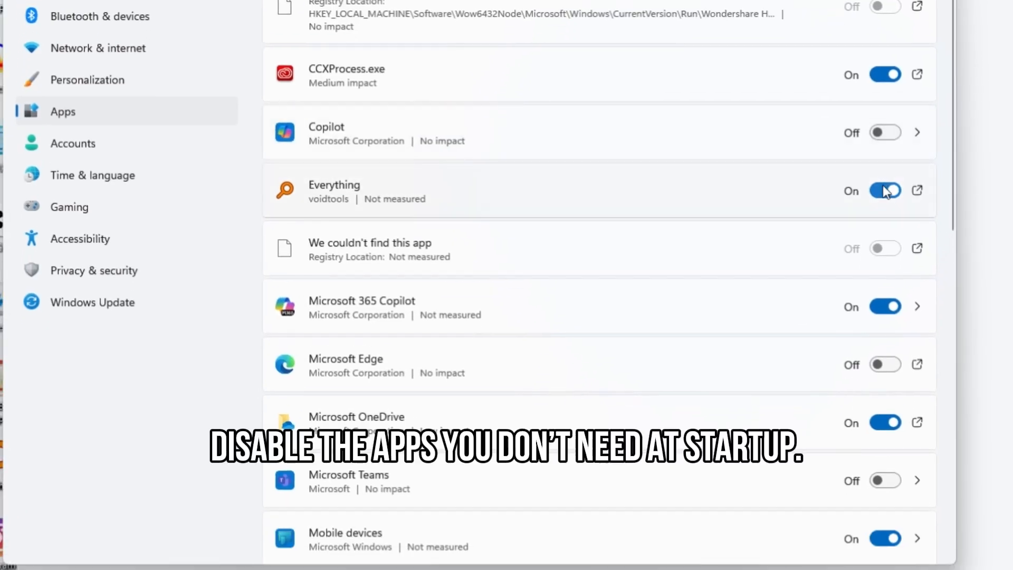
left_click(885, 191)
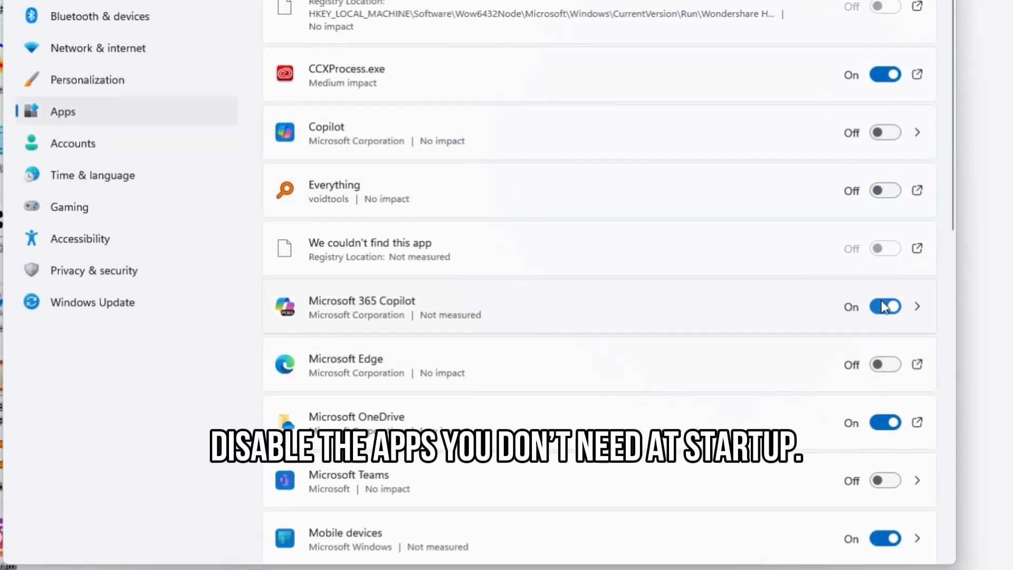
left_click(885, 307)
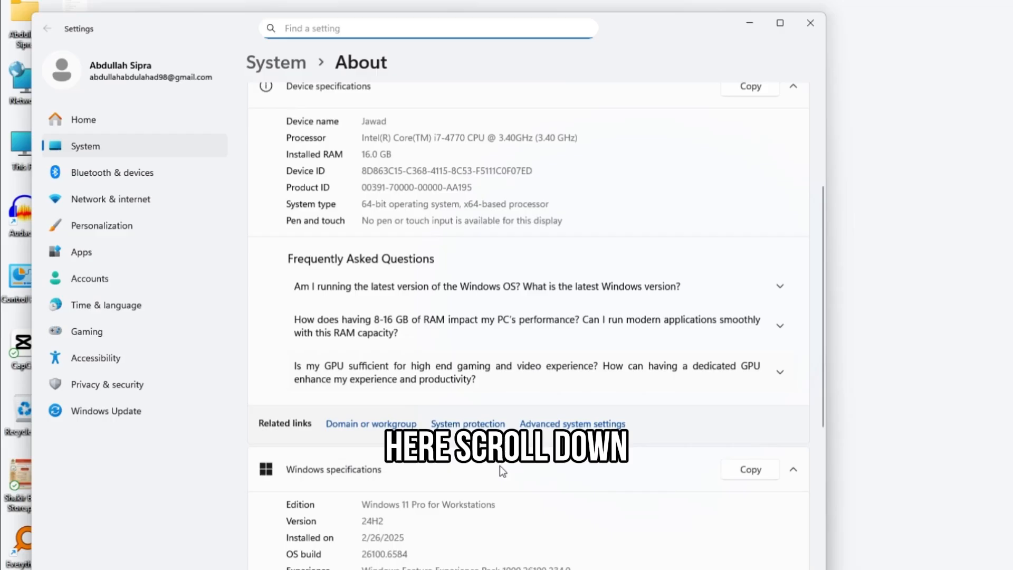
Set Performance Options to 'Adjust for best performance', apply it, and close System Properties.
scroll("down", 3)
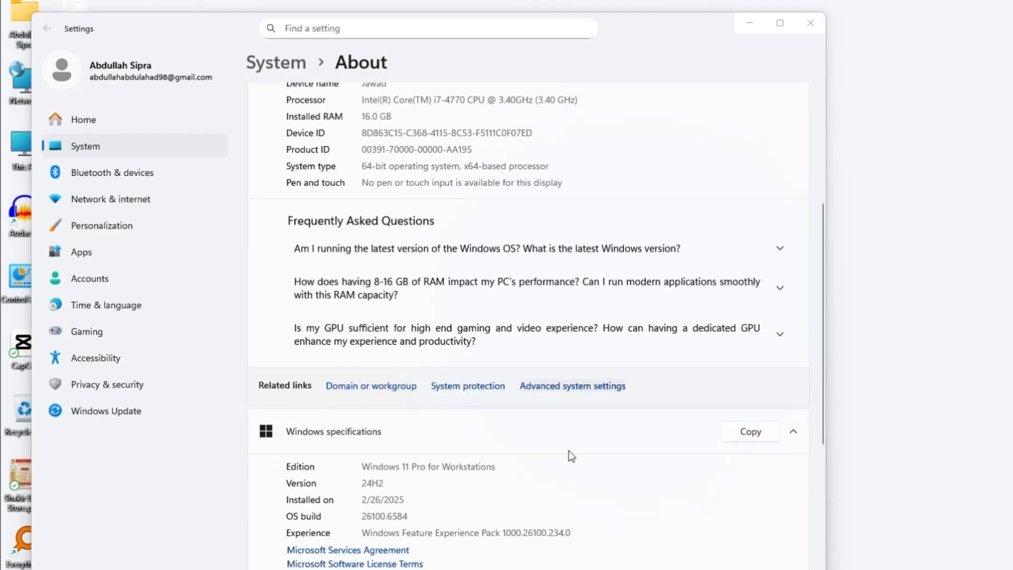
left_click(572, 386)
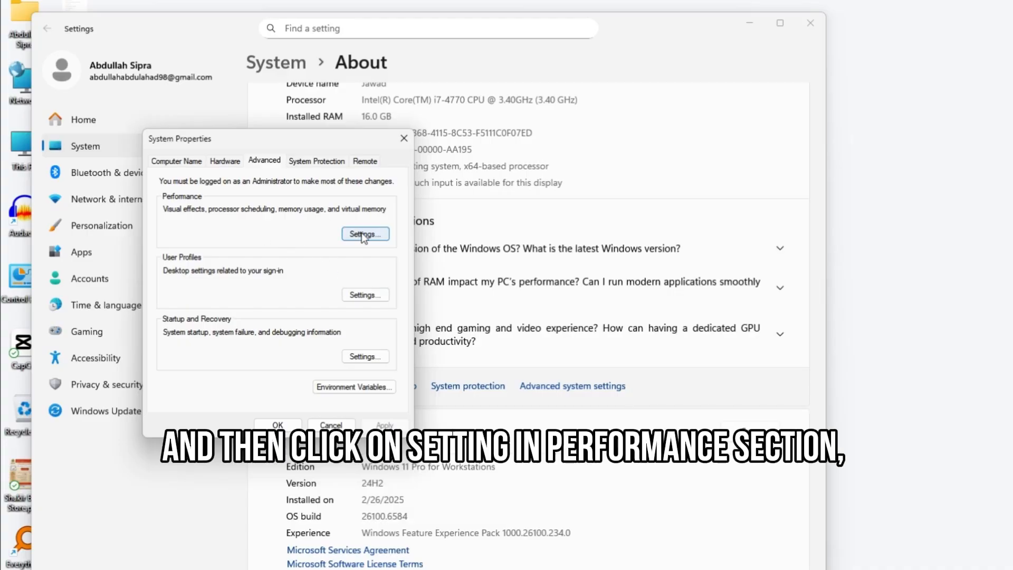
left_click(366, 234)
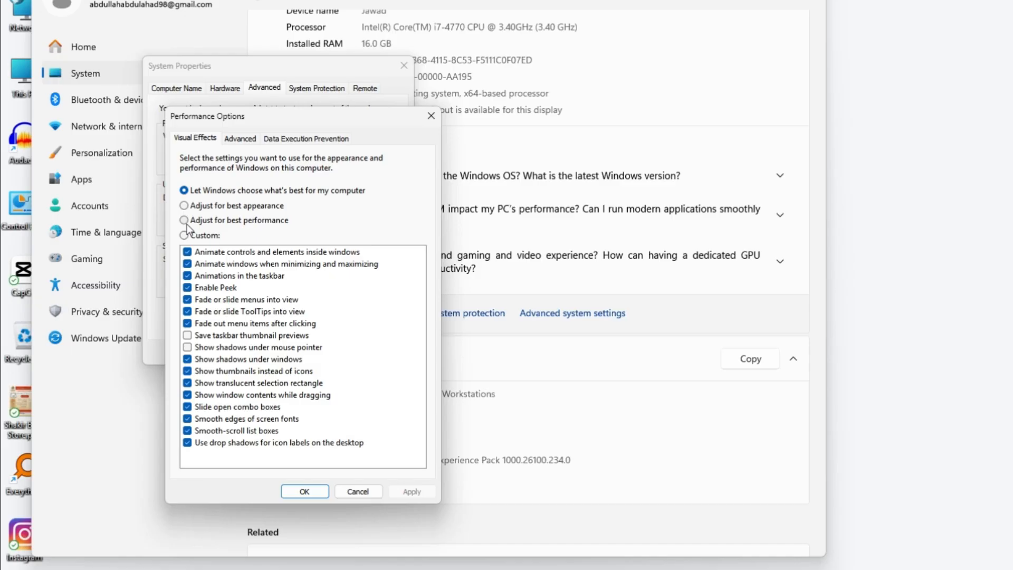
left_click(183, 220)
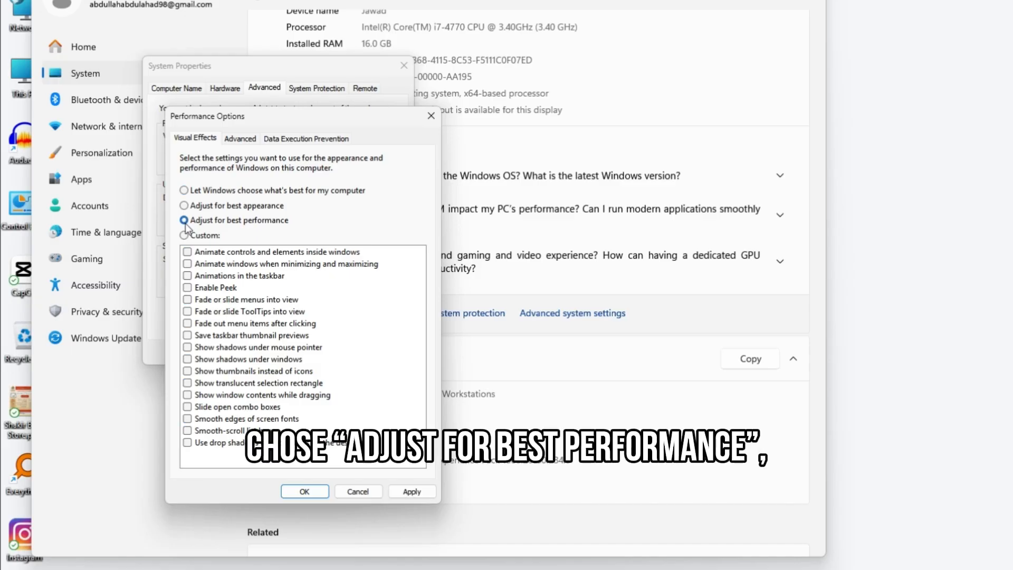
left_click(412, 492)
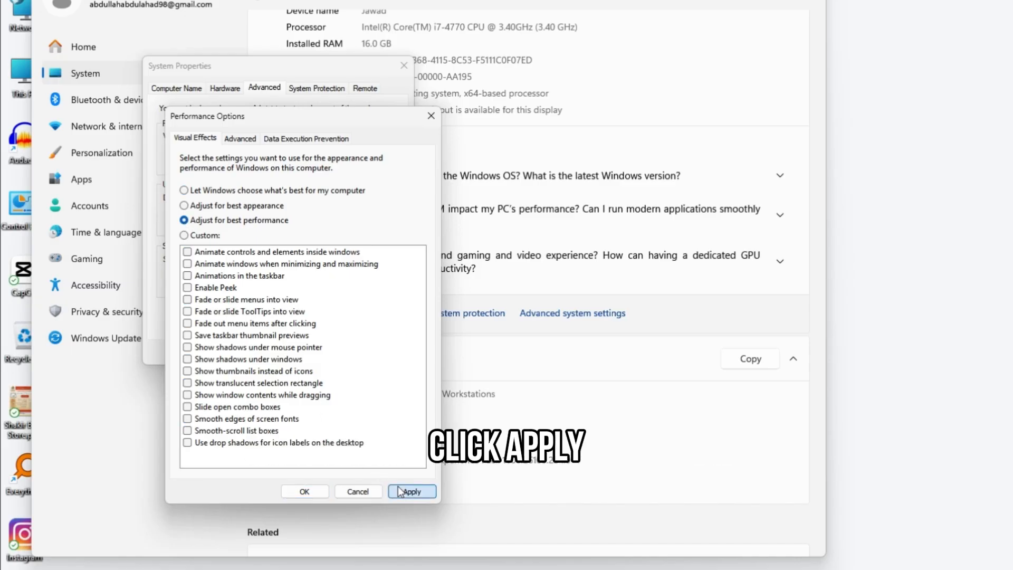
left_click(412, 491)
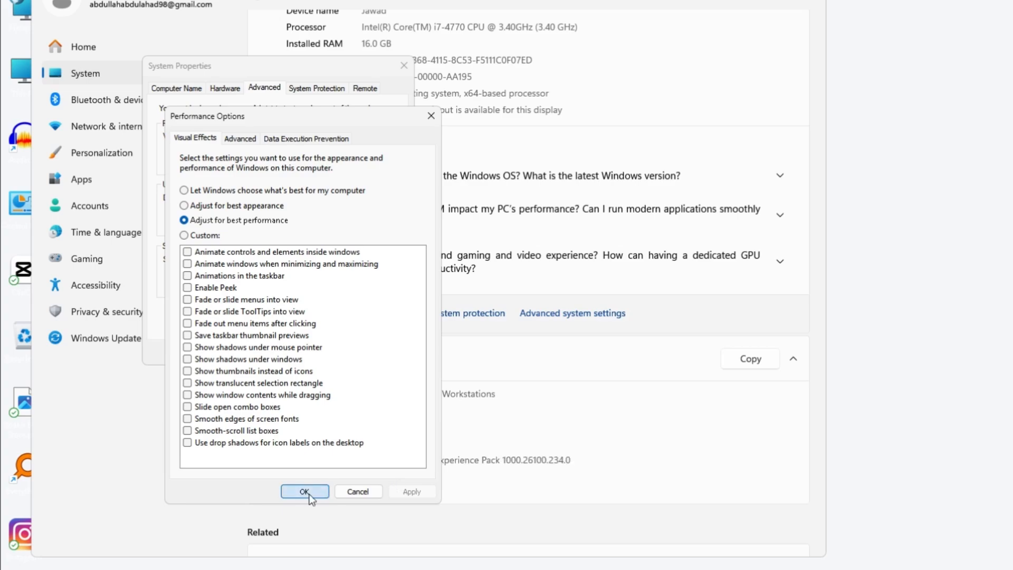
left_click(305, 491)
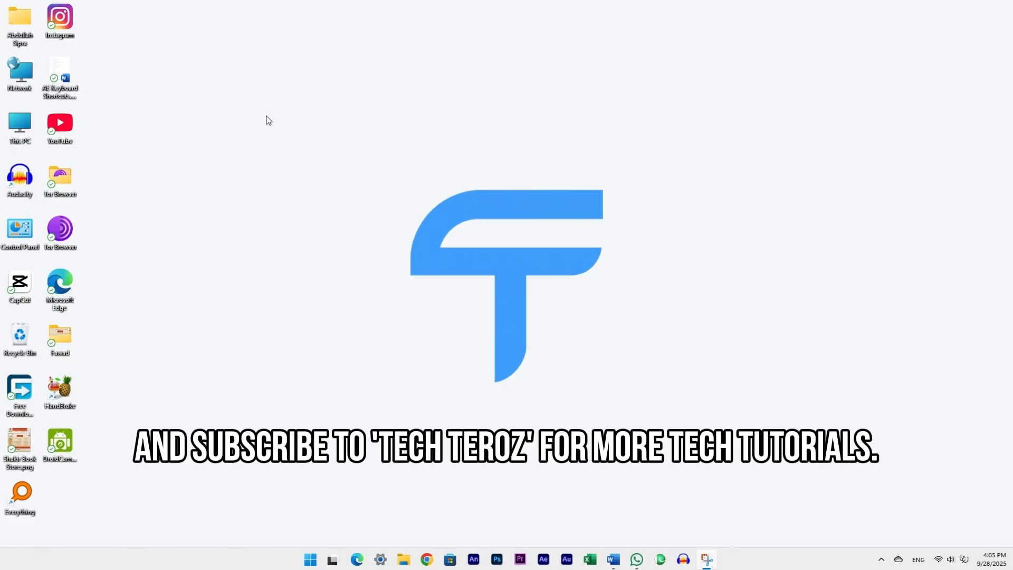
mouse_move(460, 286)
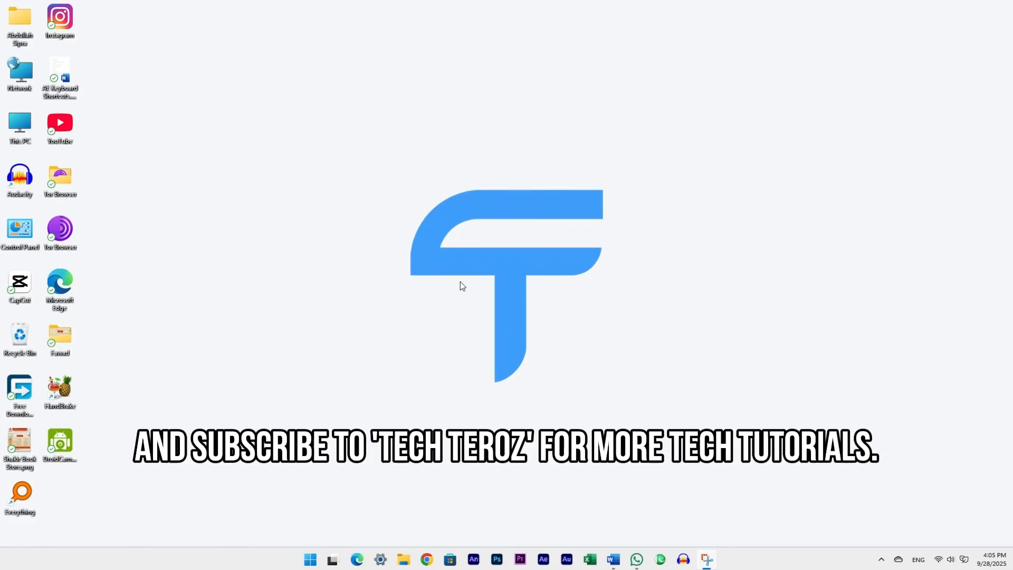